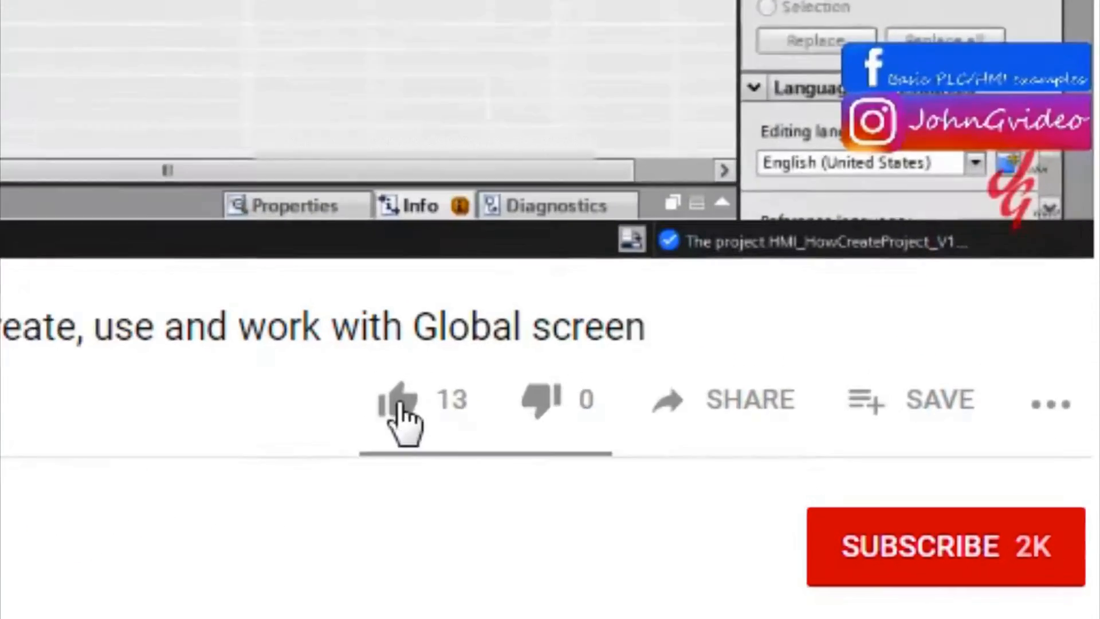
Create the Operator user with a confirmed password in User administration and return to the Test screen.
left_click(399, 400)
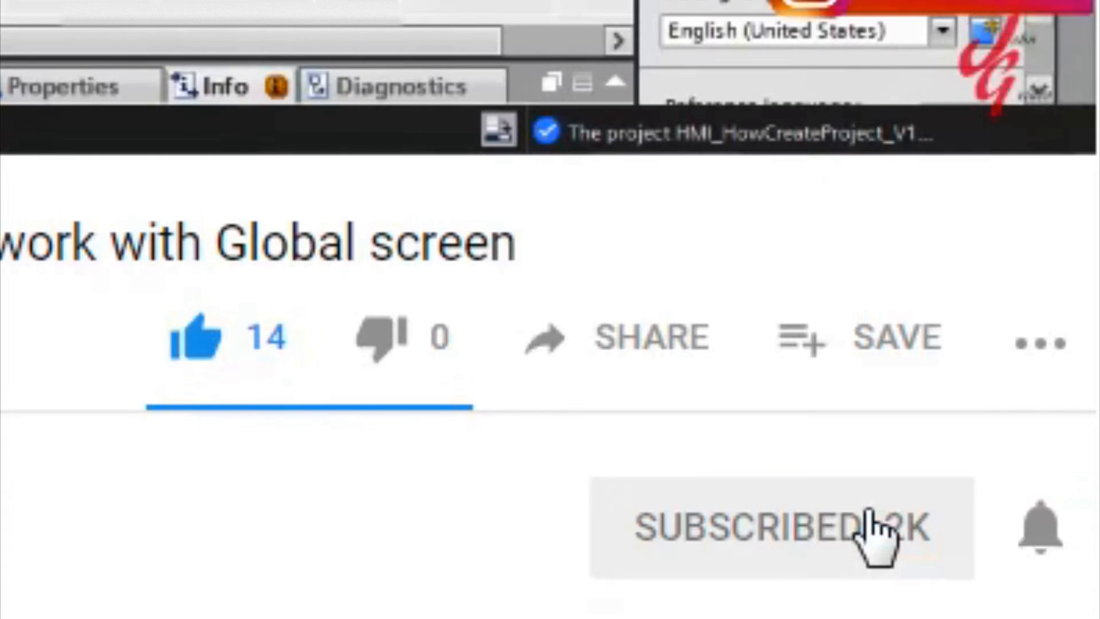
mouse_move(1044, 532)
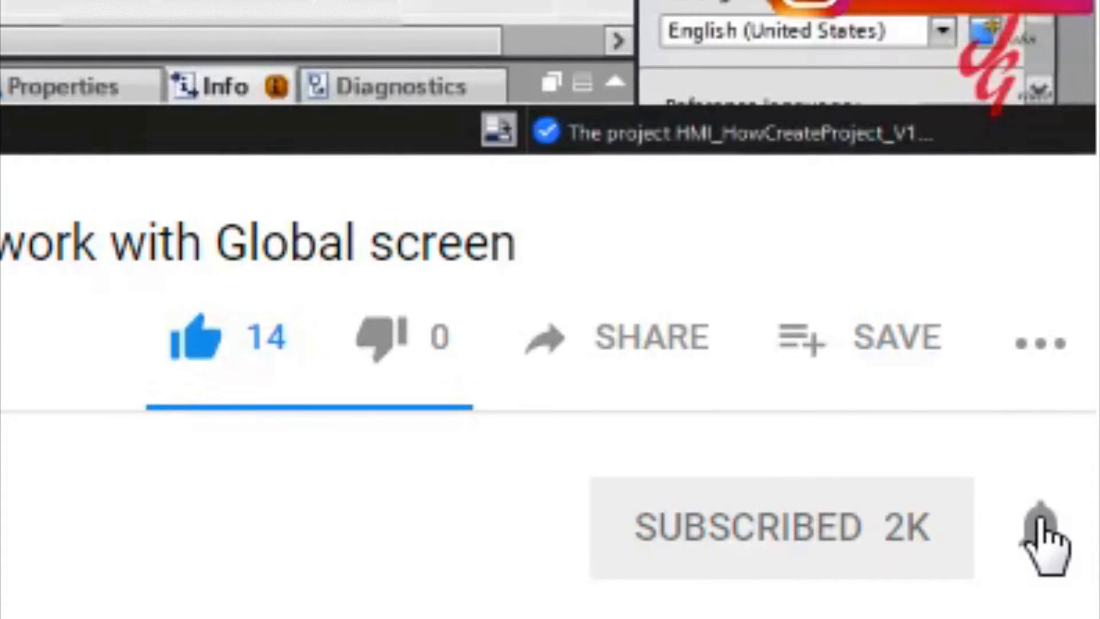
left_click(1045, 522)
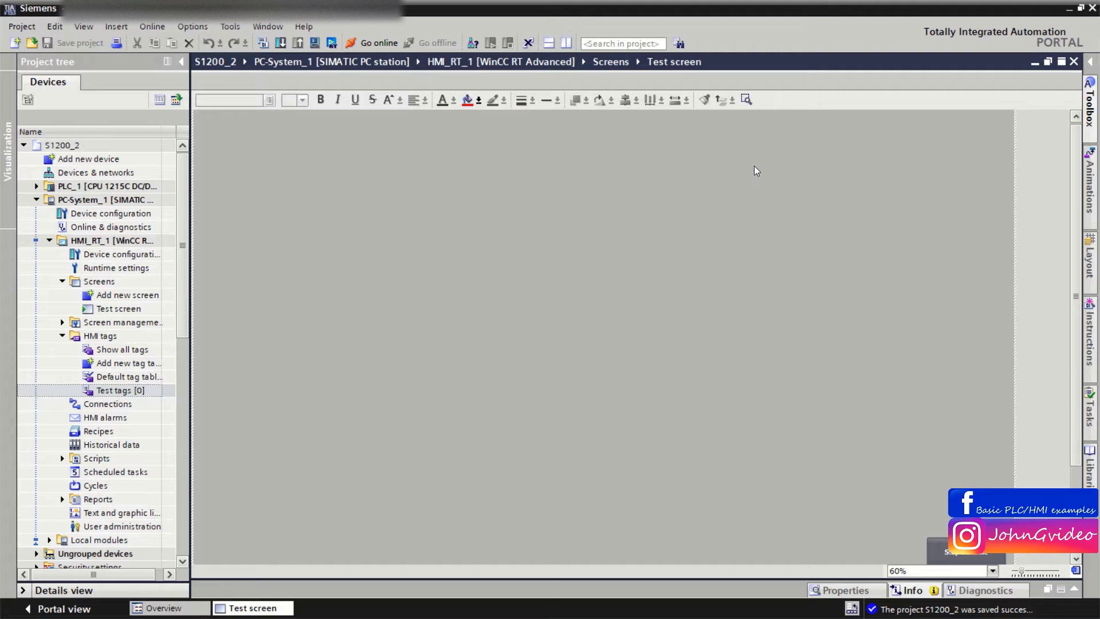
mouse_move(1017, 6)
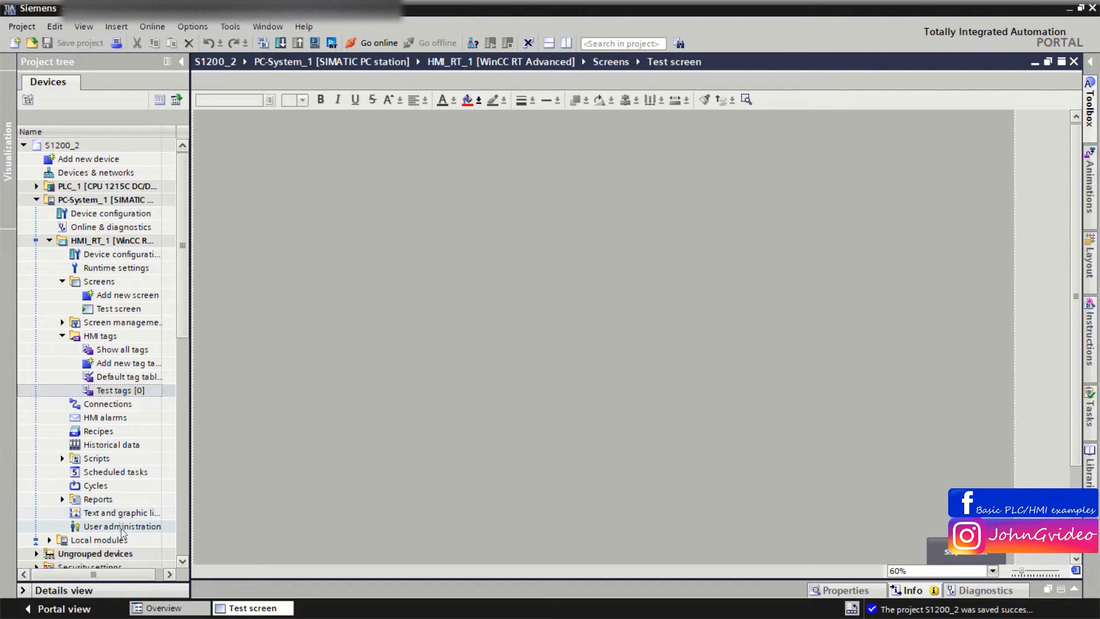
double_click(122, 526)
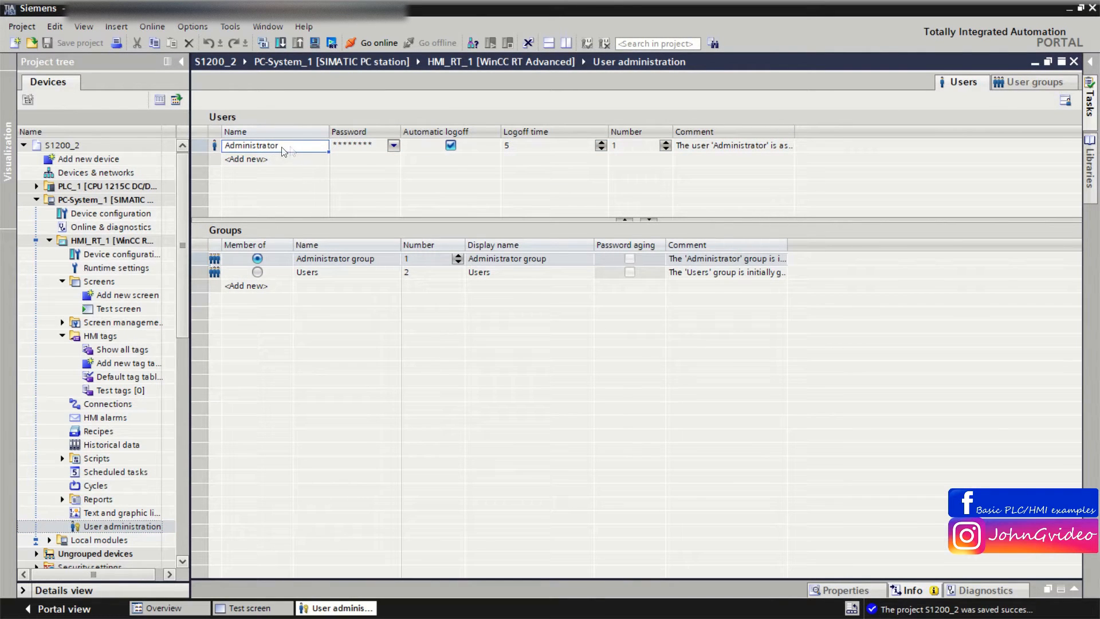
left_click(245, 158)
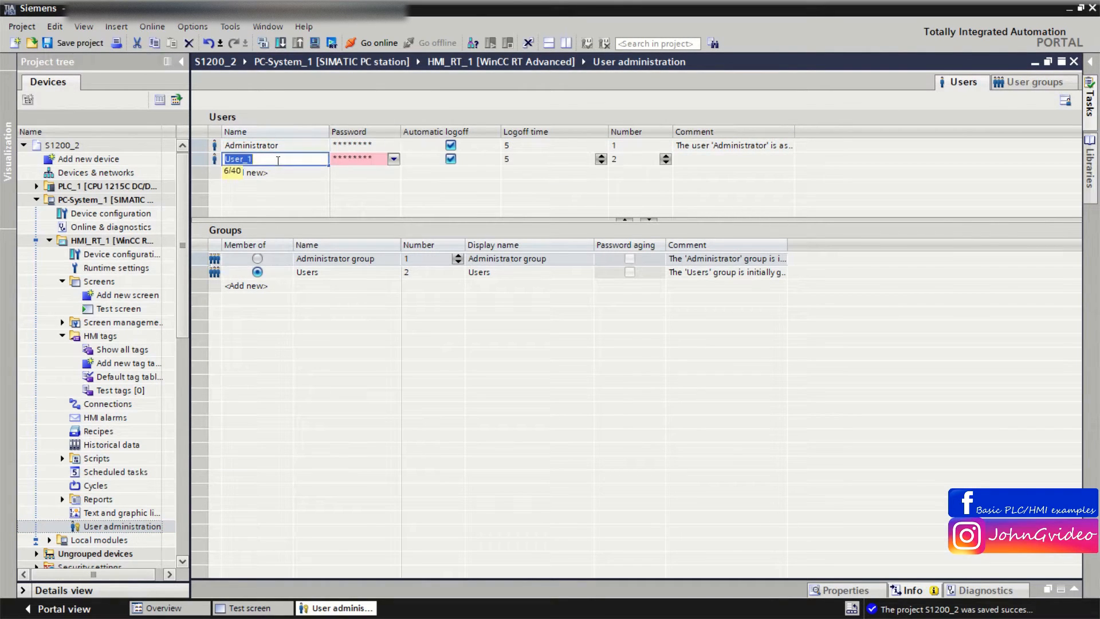
type("Operator")
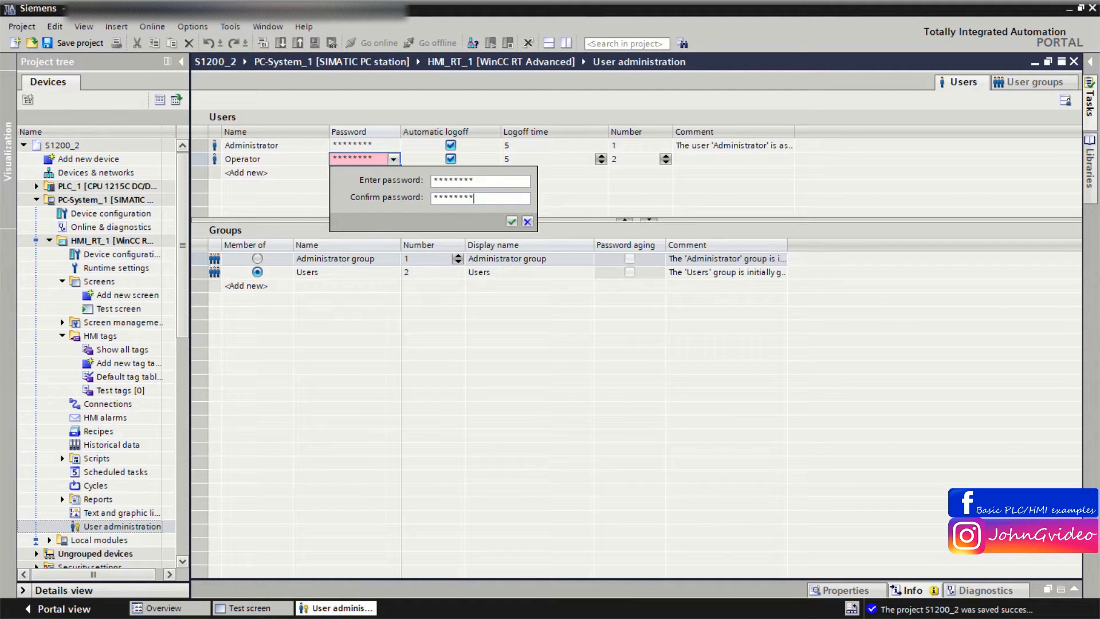
left_click(511, 222)
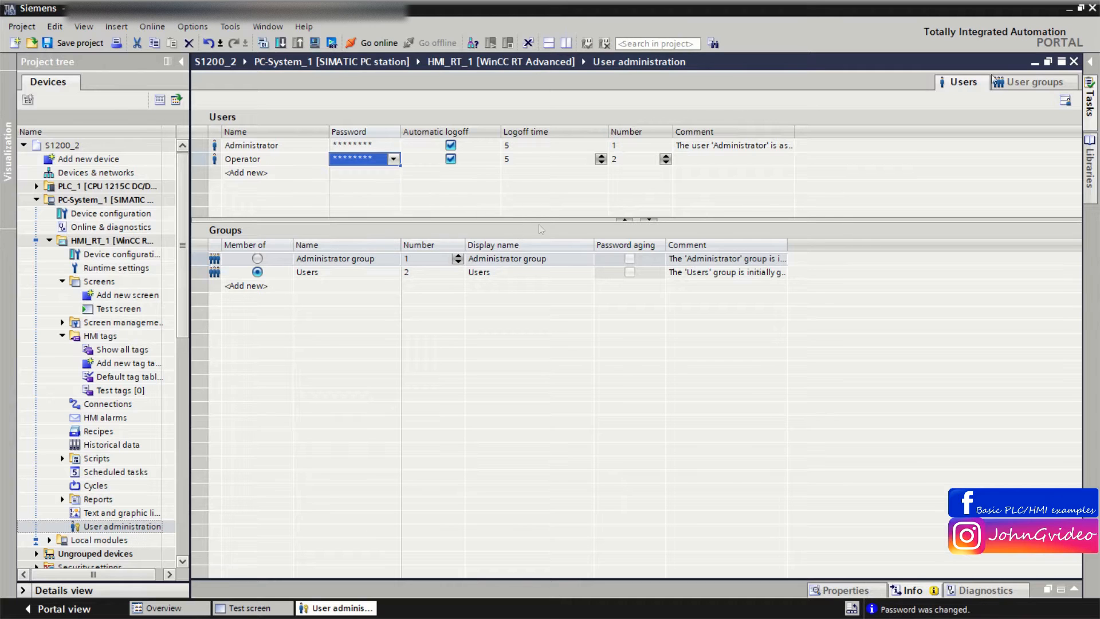
left_click(252, 609)
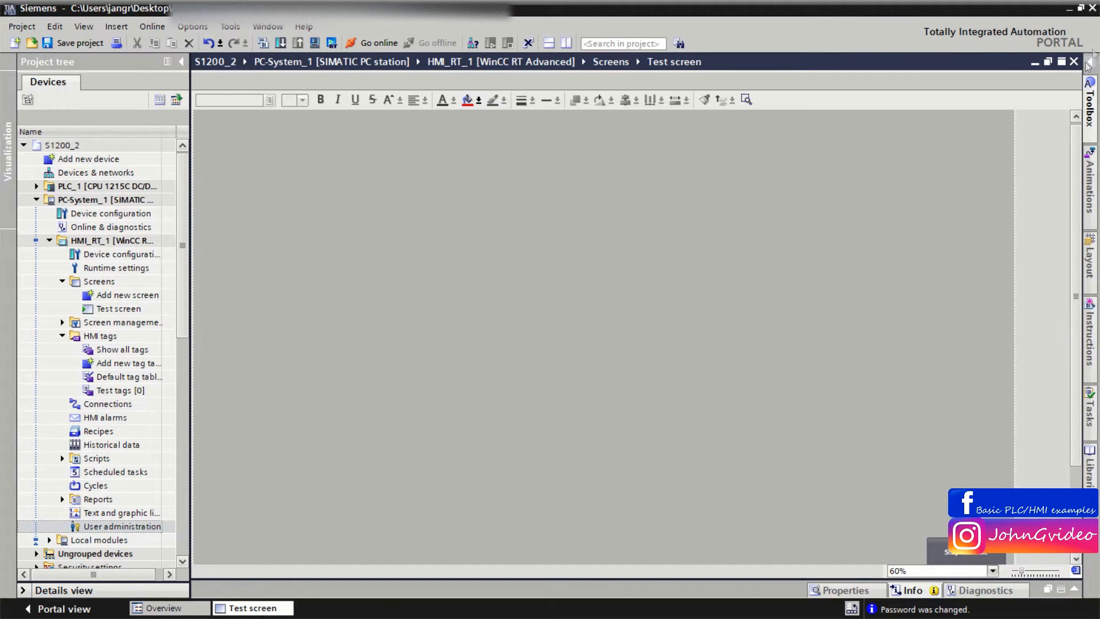
Place Log in and Log out buttons from the Toolbox and enlarge the Log in button.
left_click(1090, 74)
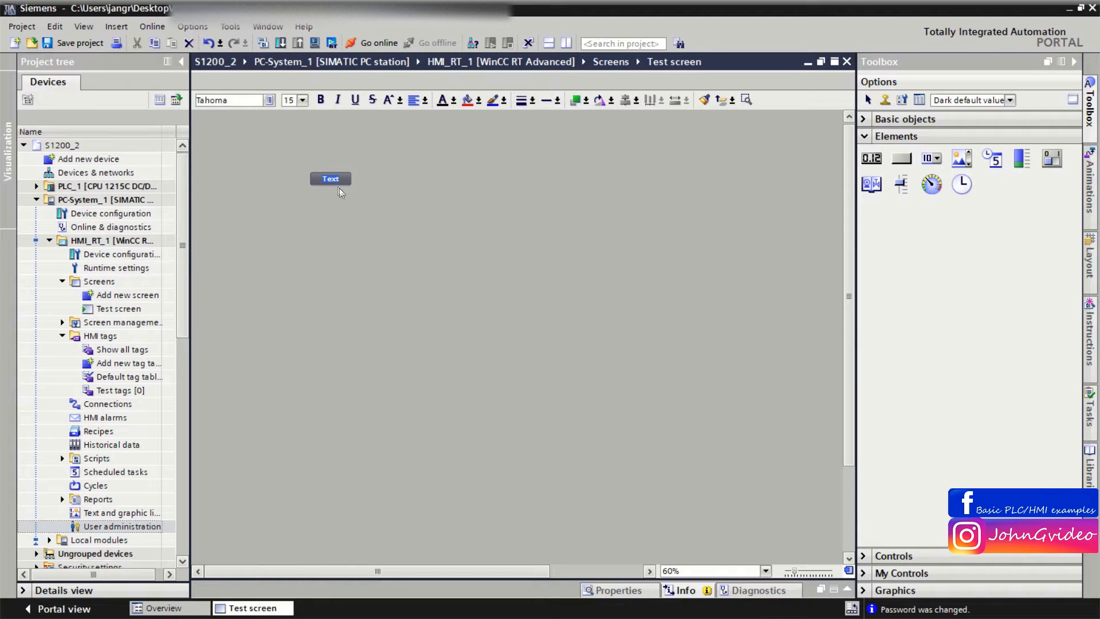
left_click(330, 179)
type("Log in")
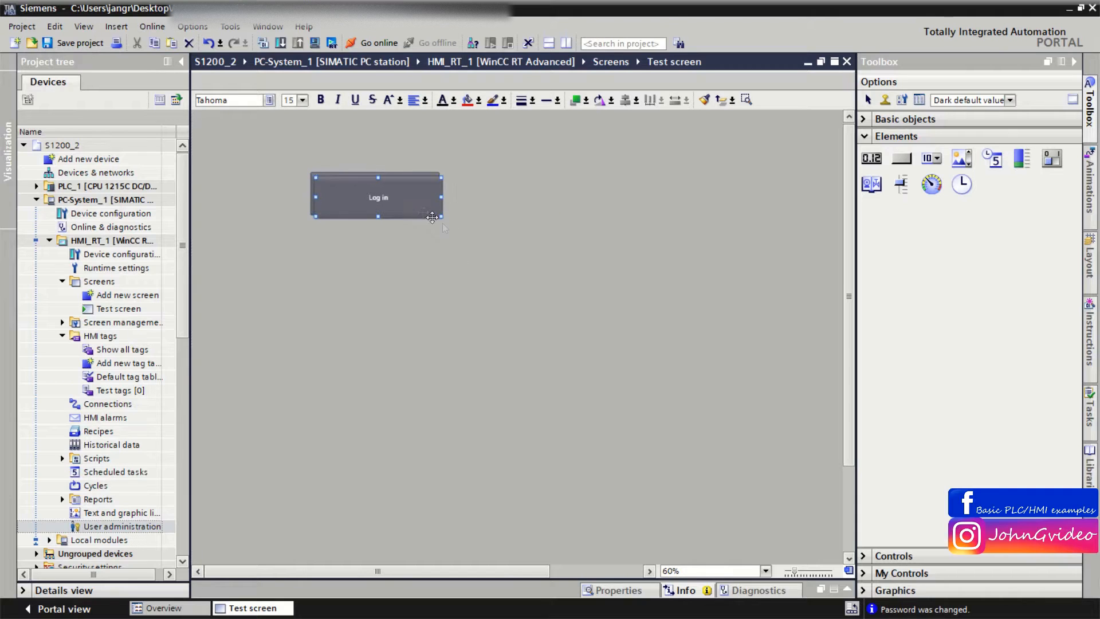
left_click_drag(377, 196, 375, 246)
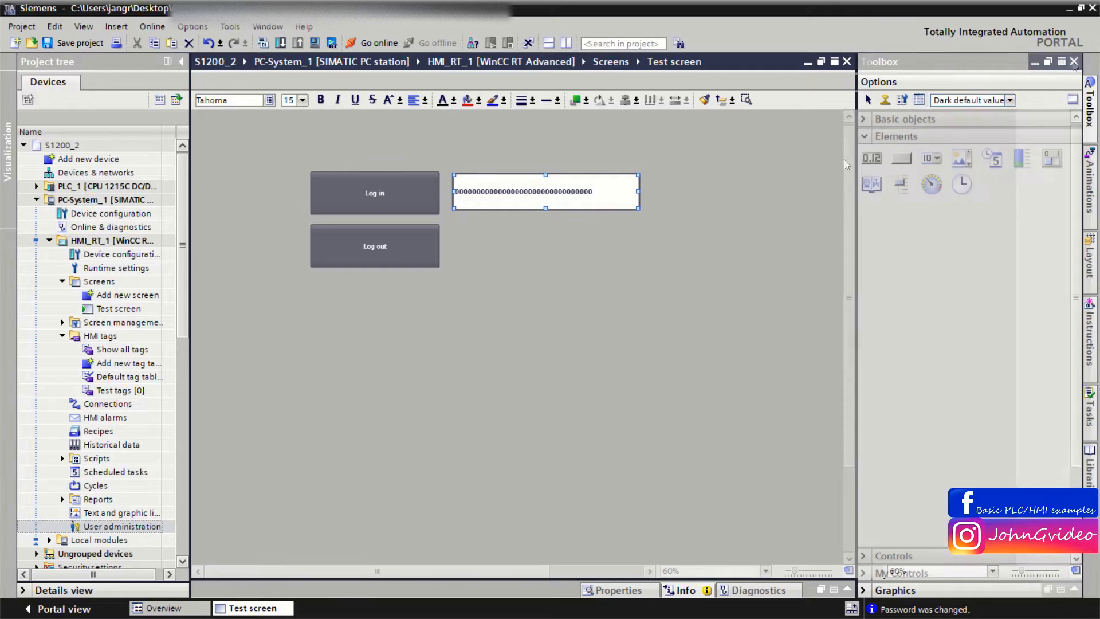
Set the I/O field's General properties: field length 30 and its input/output mode.
right_click(545, 191)
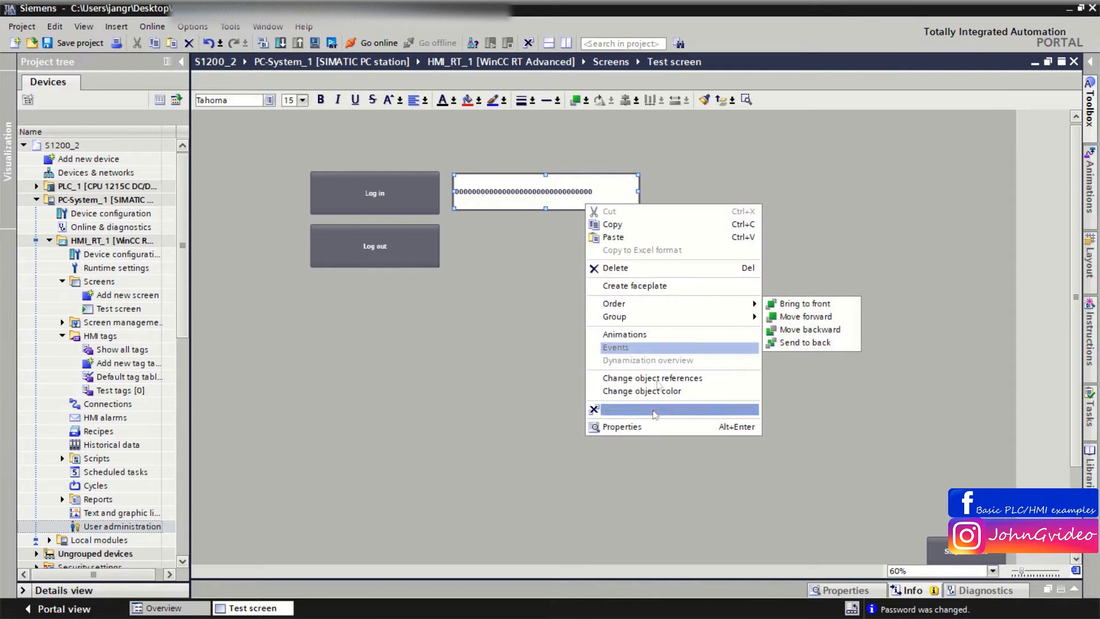
left_click(615, 346)
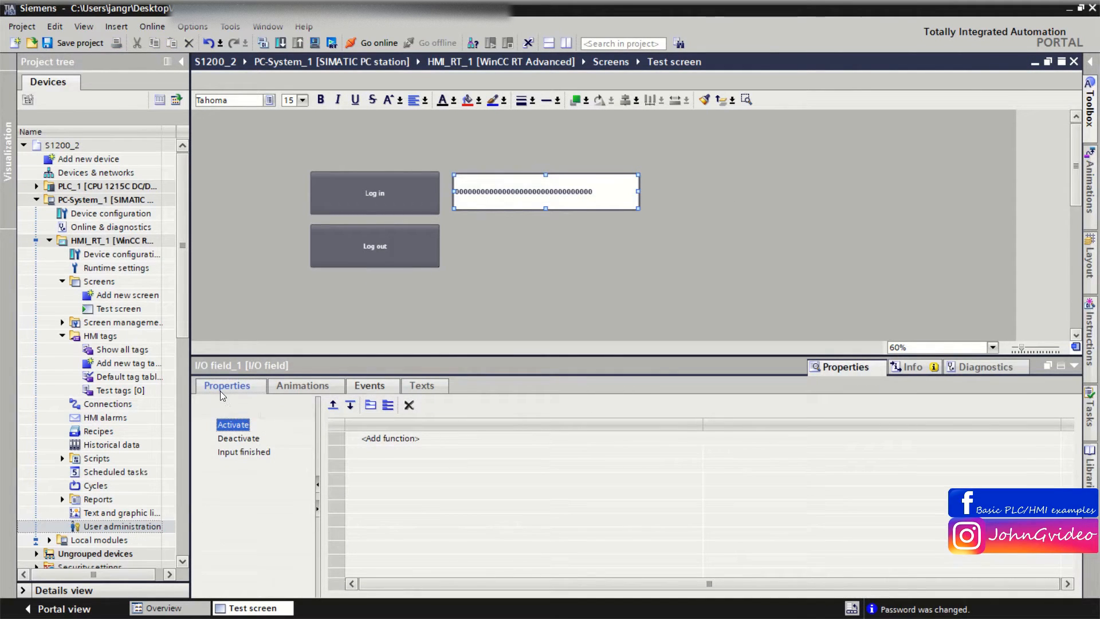
left_click(227, 385)
type("4")
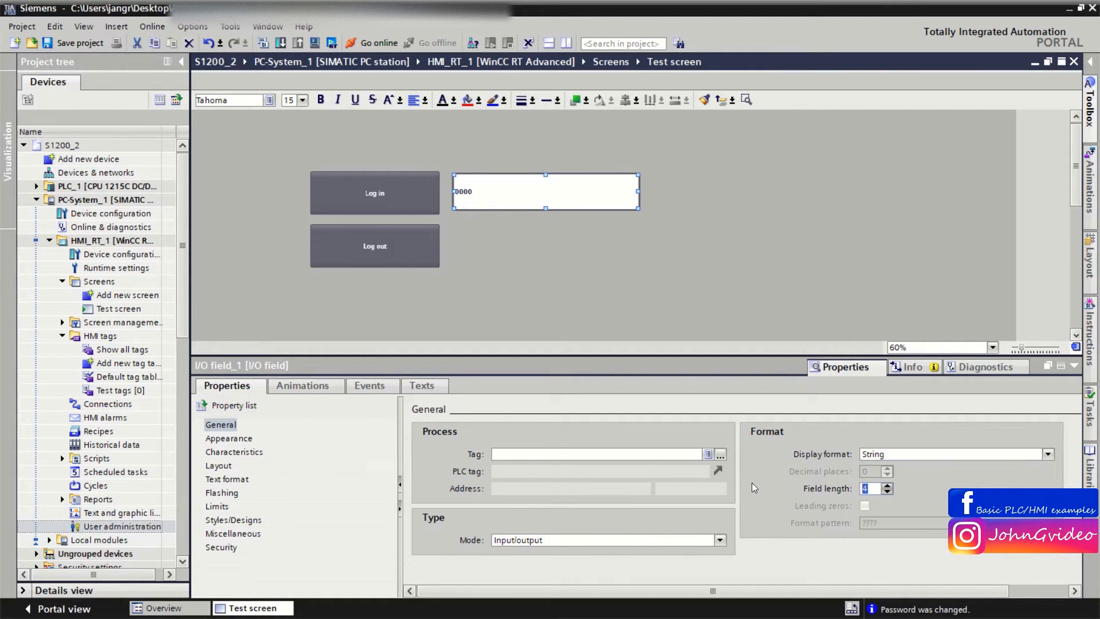
type("30")
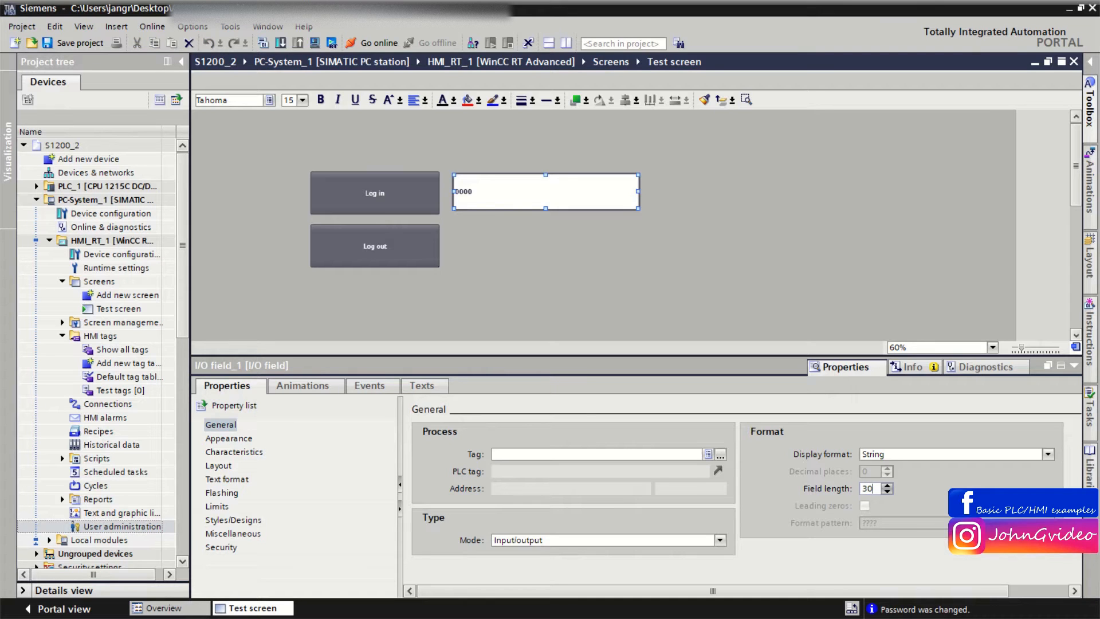
left_click(719, 539)
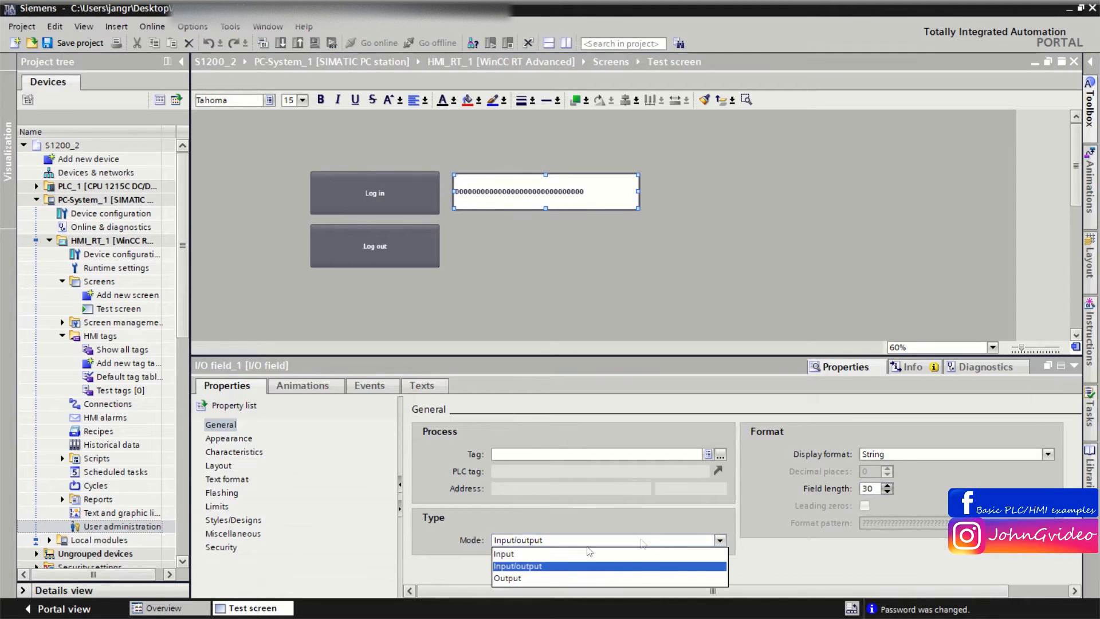
left_click(507, 577)
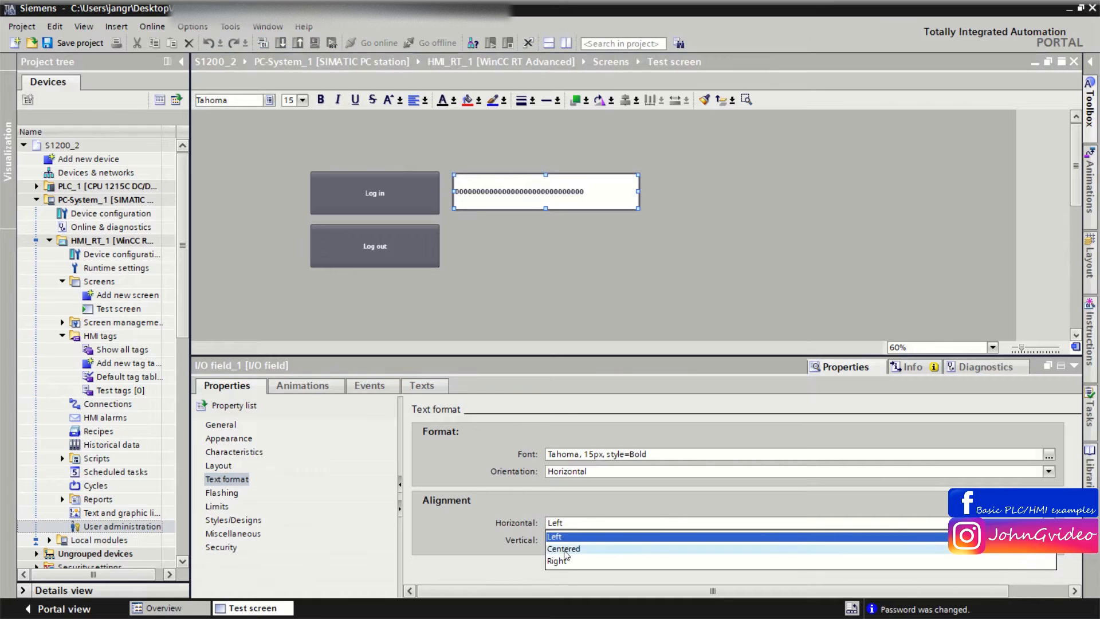
Set the field's text format to horizontally centered with font size 30.
left_click(563, 547)
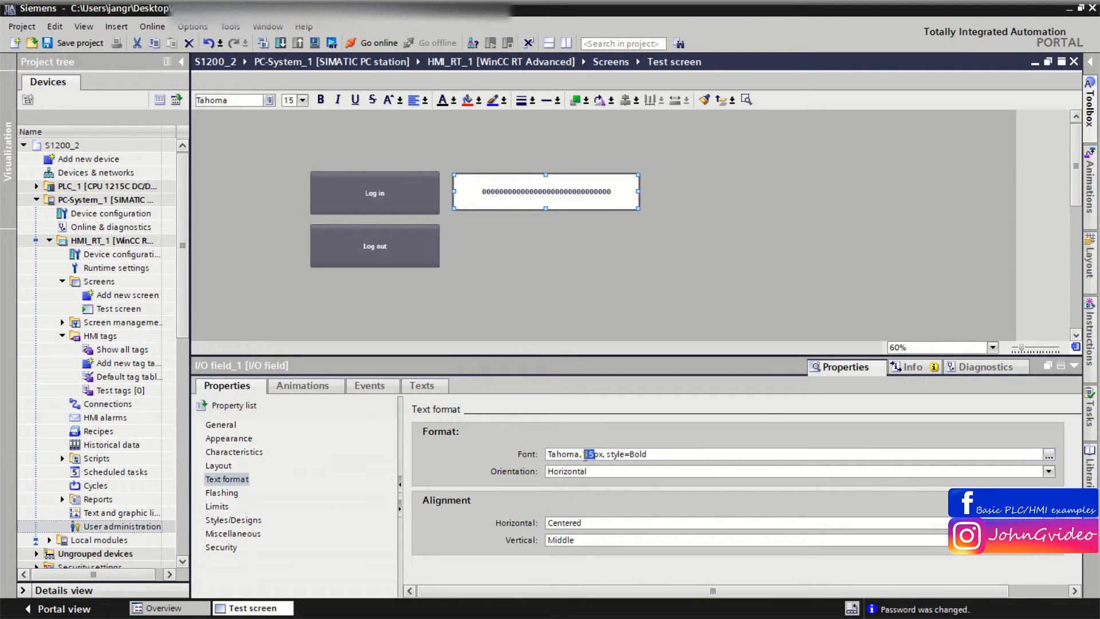
type("30")
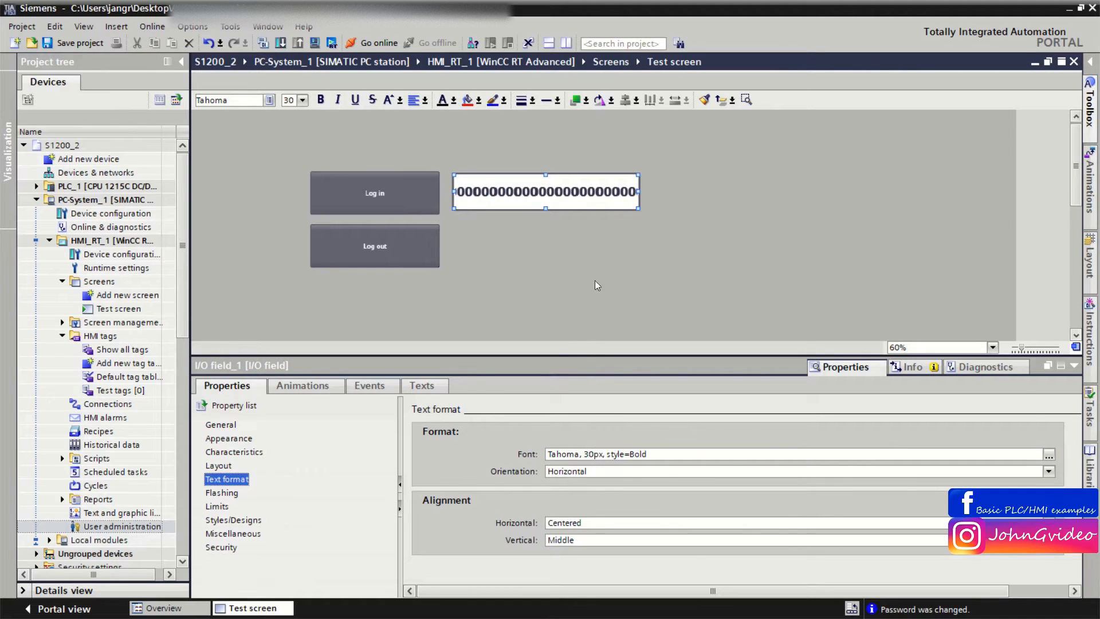
Assign the ShowLogonDialog function to the Log in button's event.
left_click(373, 193)
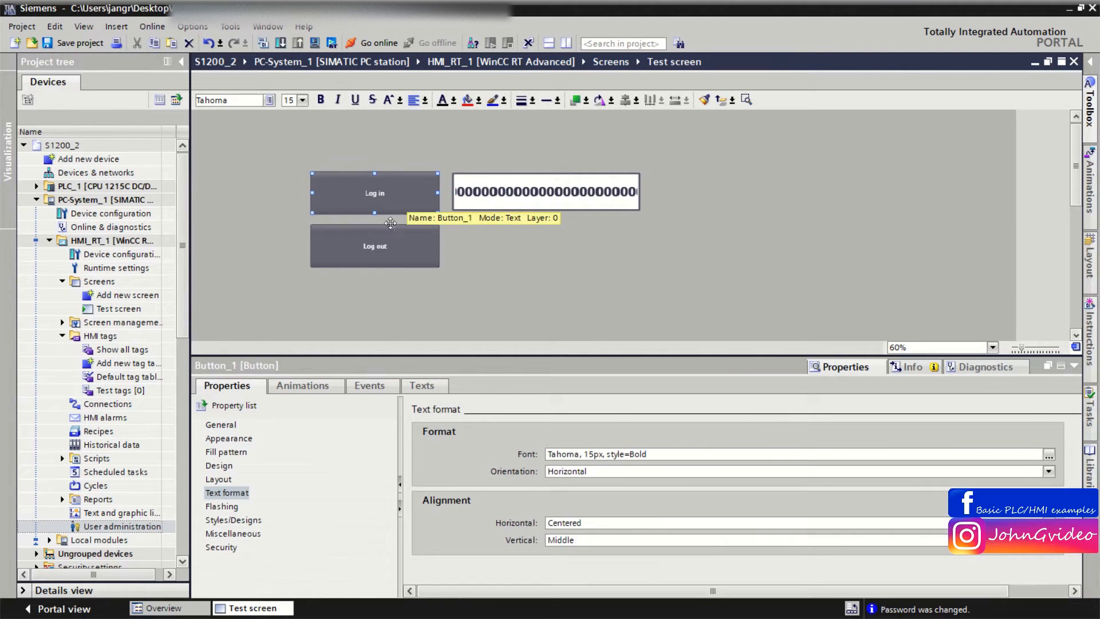
left_click(369, 385)
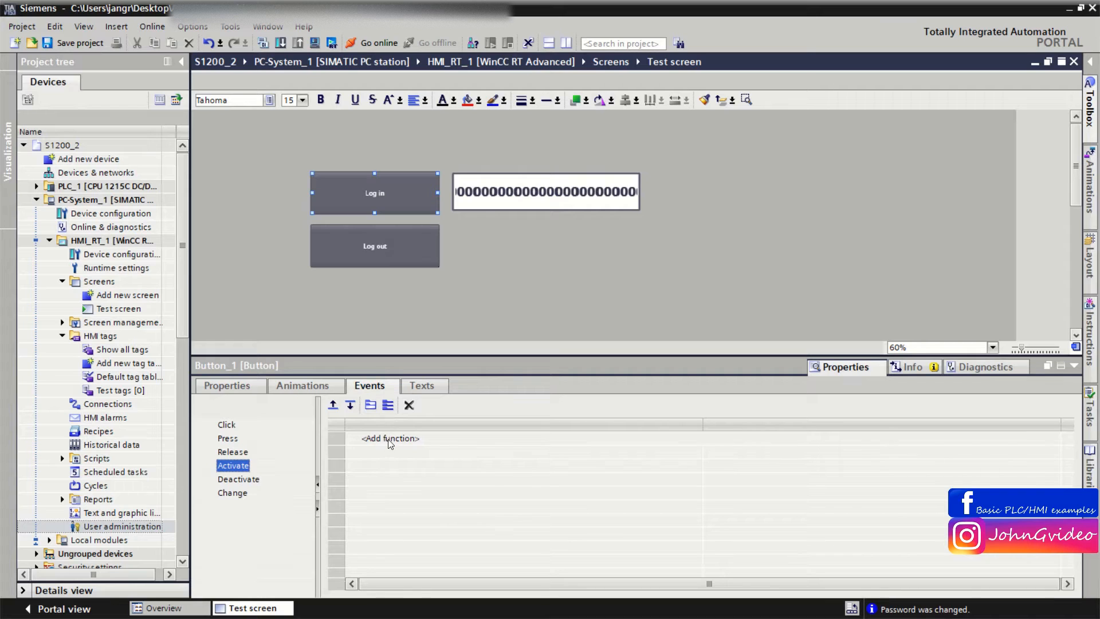
type("show")
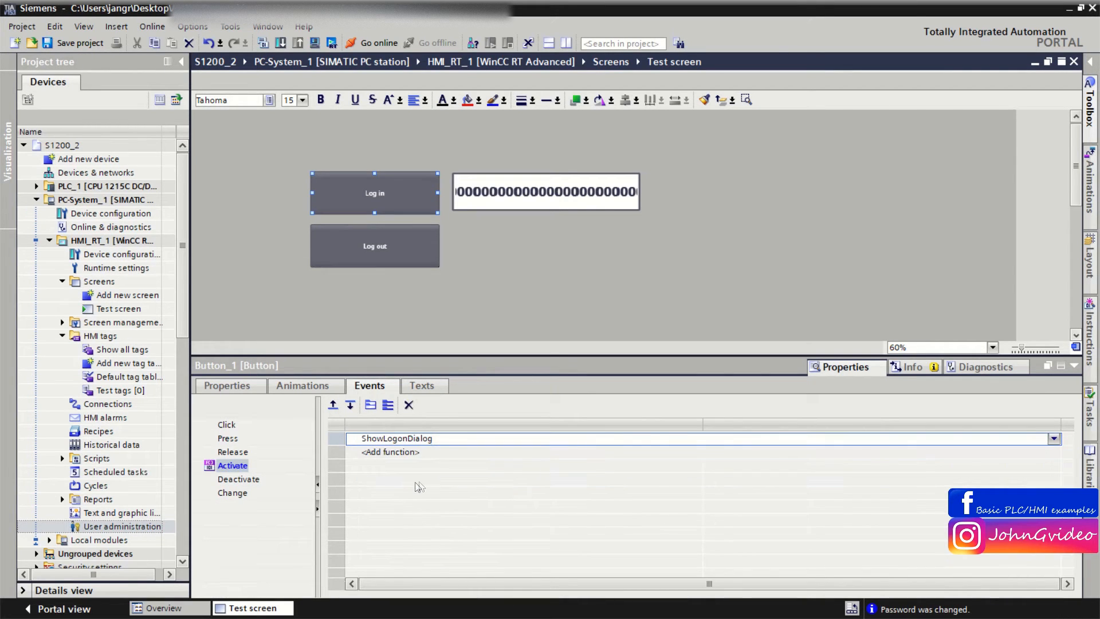
Assign the Logoff function to the Log out button's event and save the project.
left_click(373, 246)
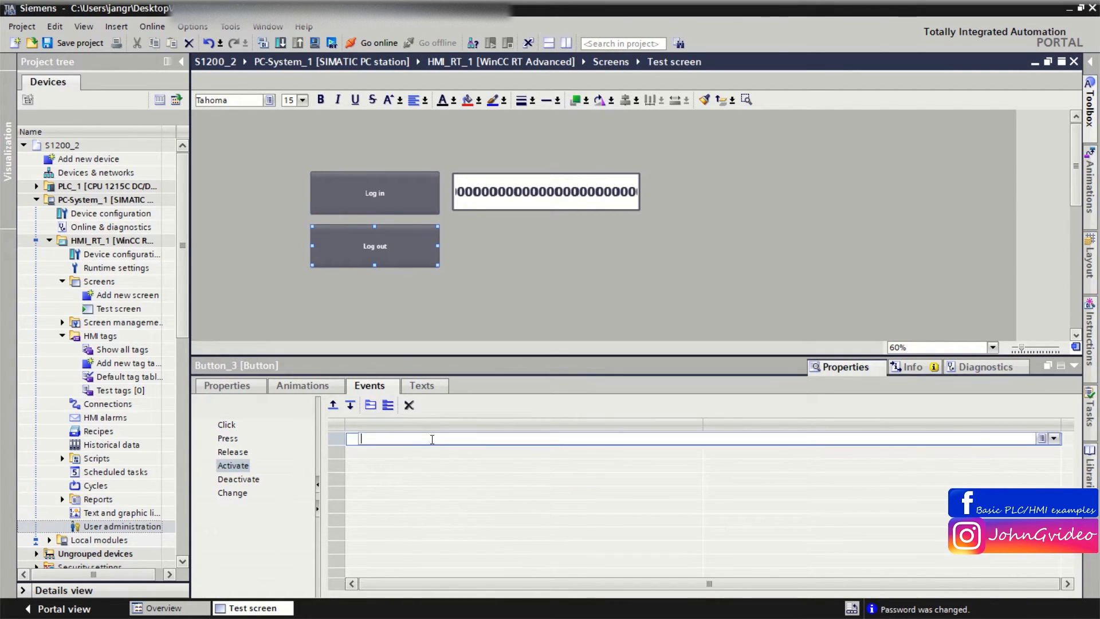
type("log")
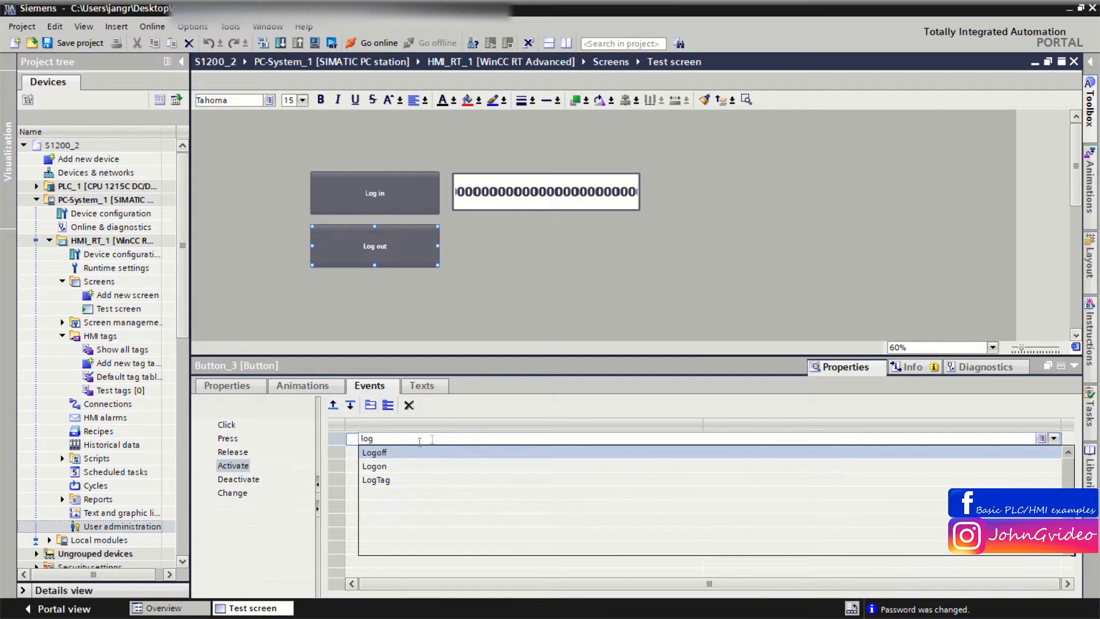
left_click(373, 452)
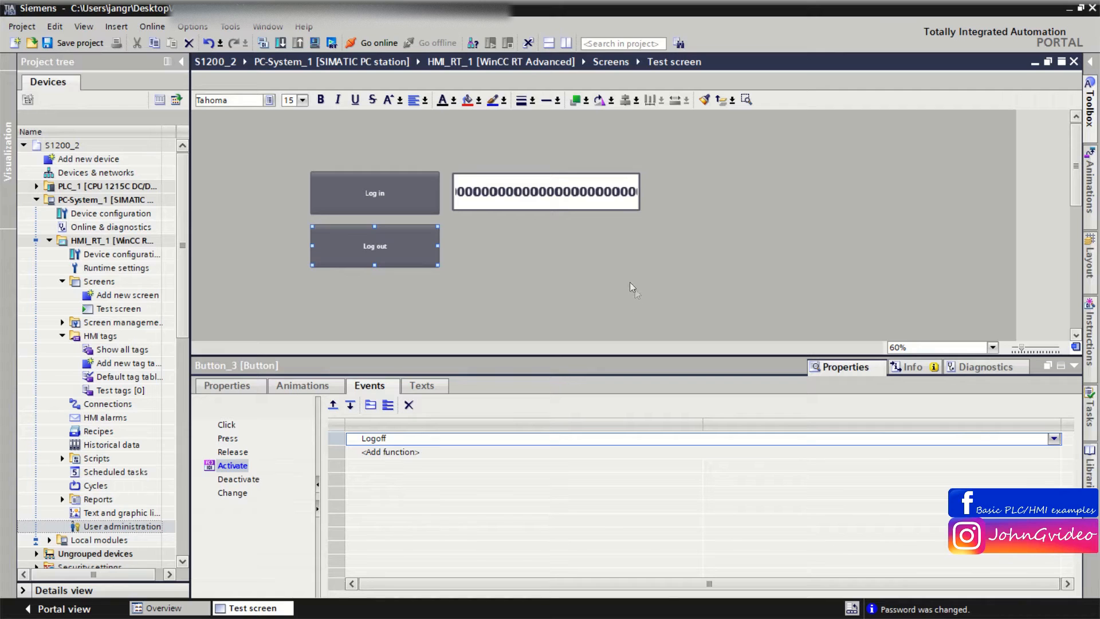
left_click(632, 286)
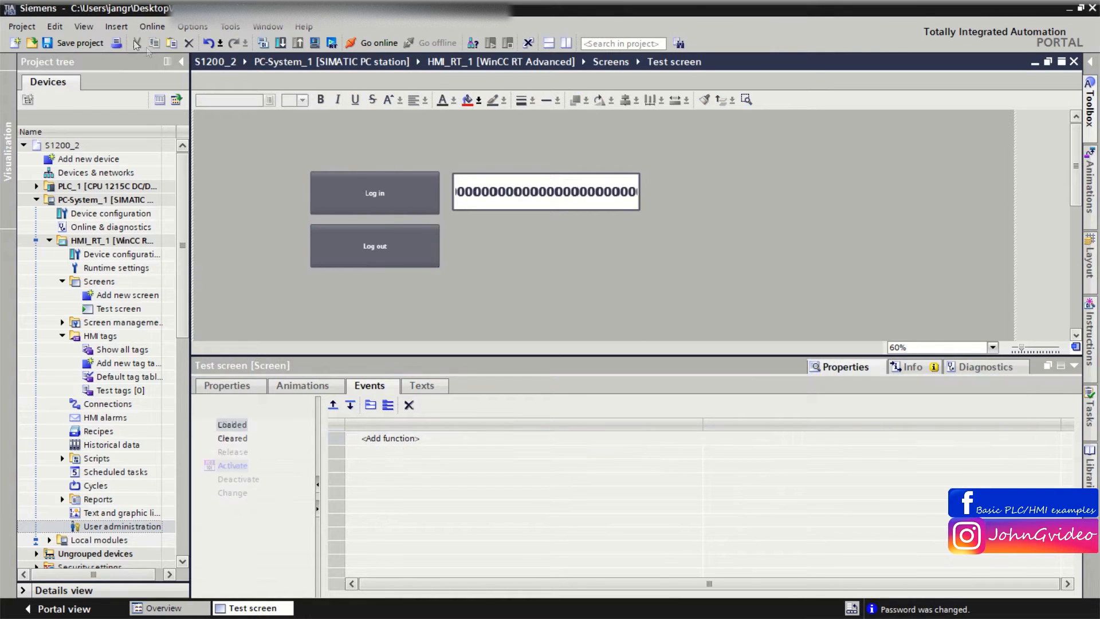
left_click(79, 42)
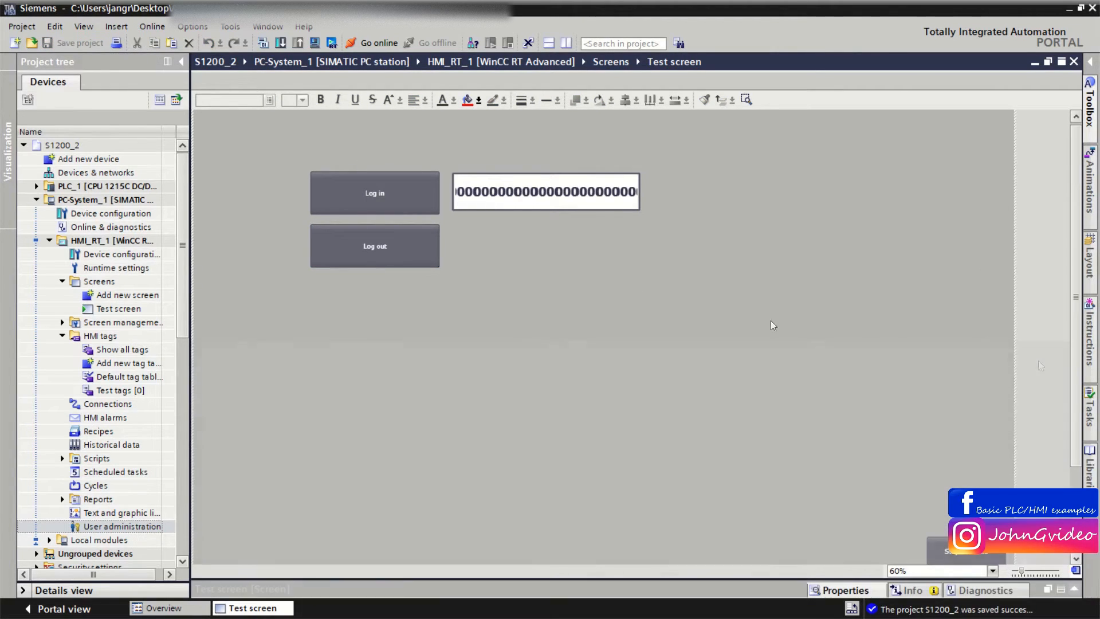
Add a User name tag of data type WString in Test tags and view its properties.
double_click(119, 390)
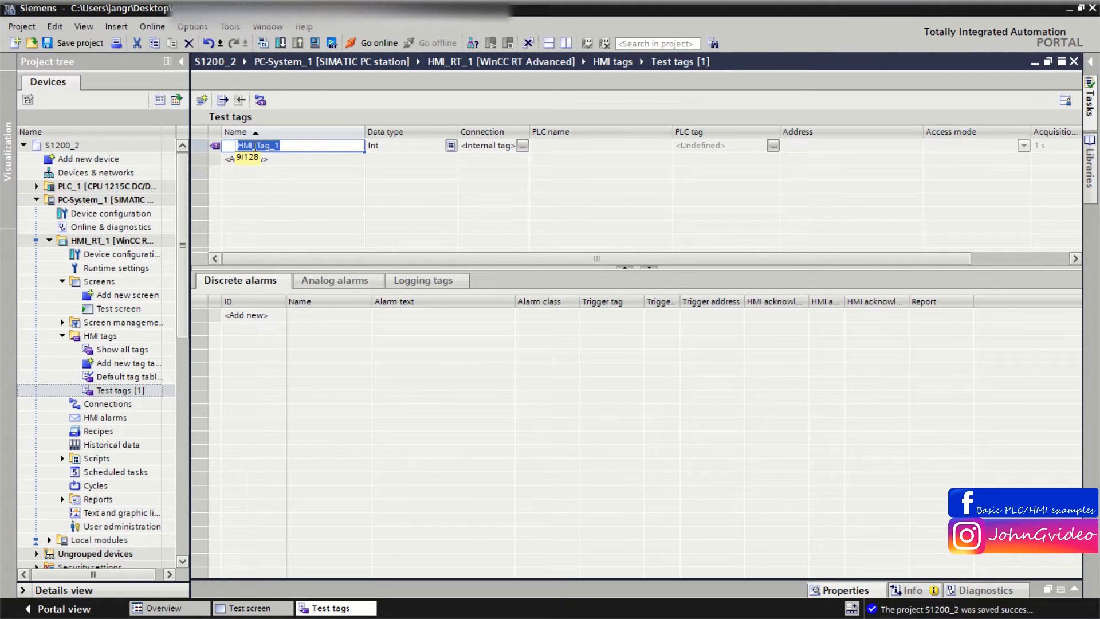
type("User name")
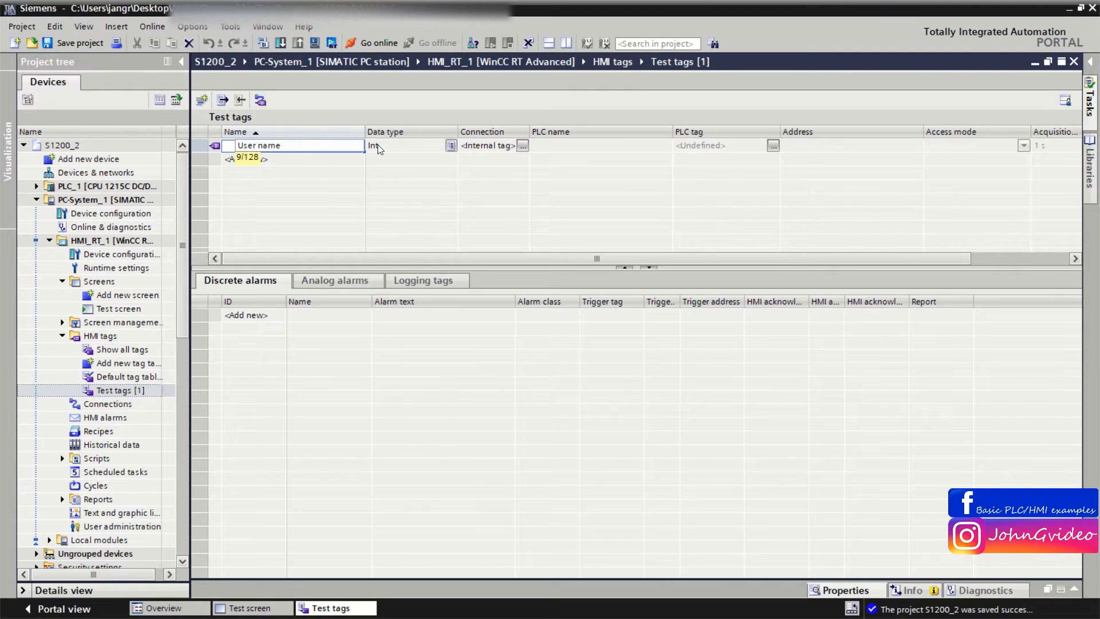
type("w")
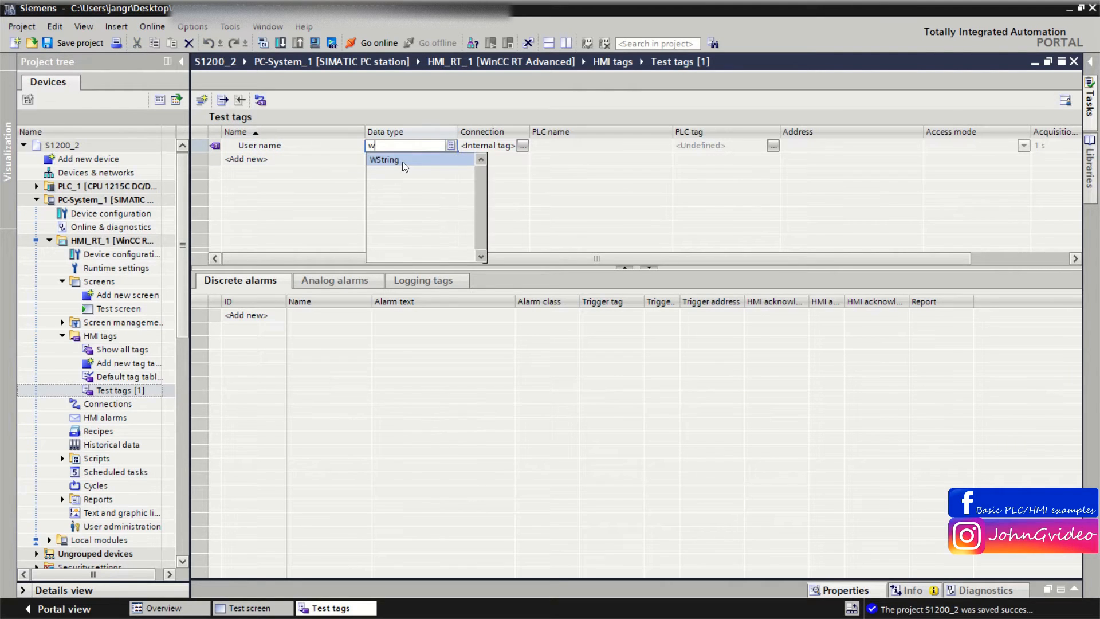
left_click(384, 159)
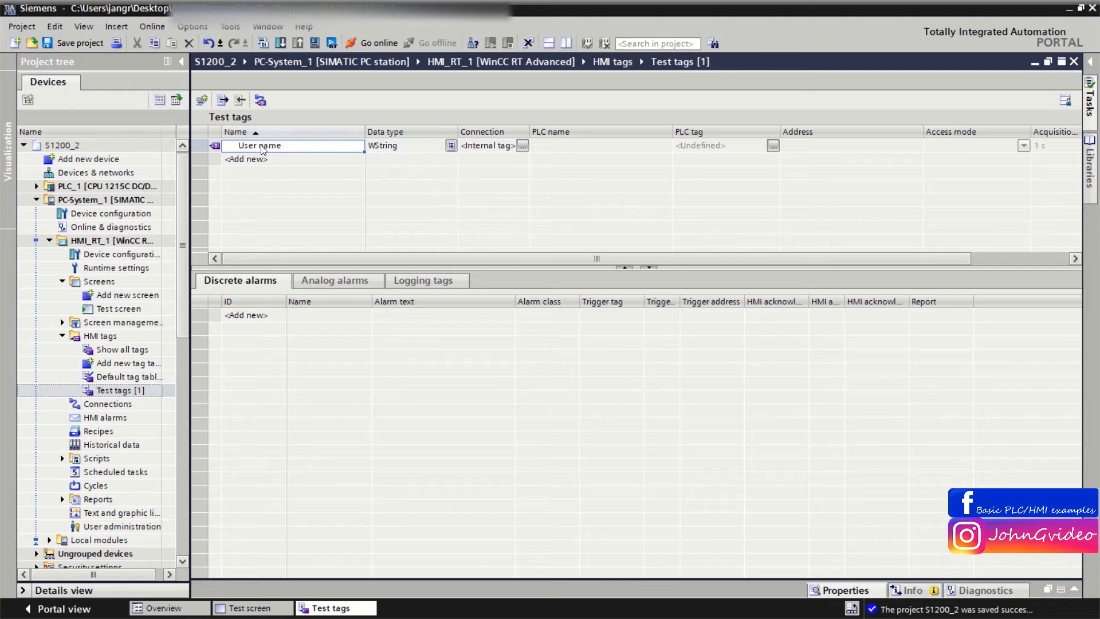
left_click(260, 146)
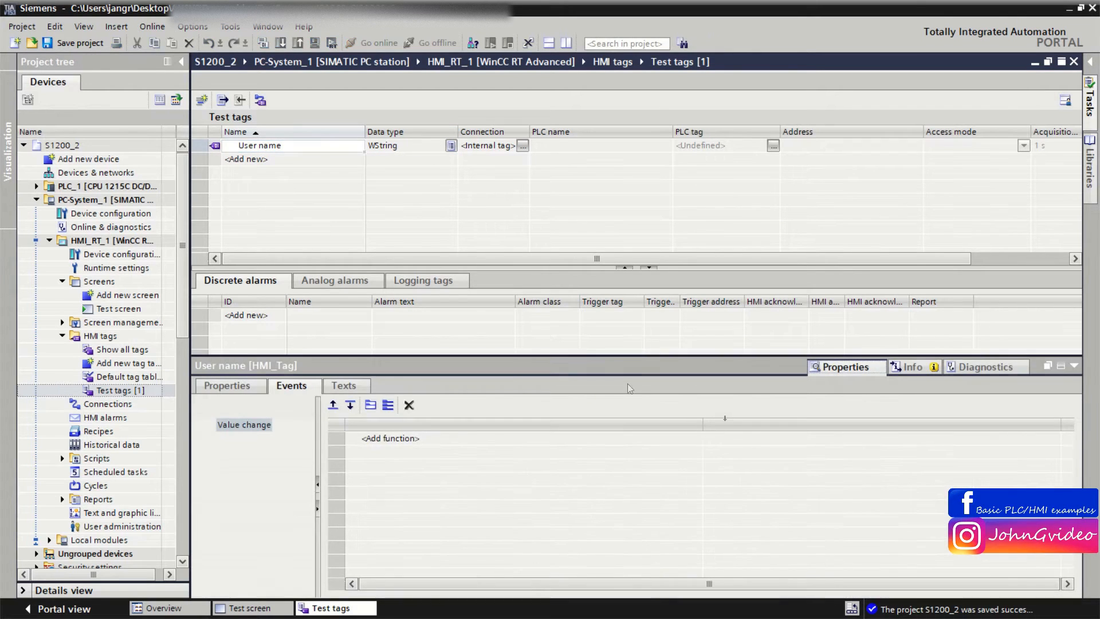
left_click(226, 385)
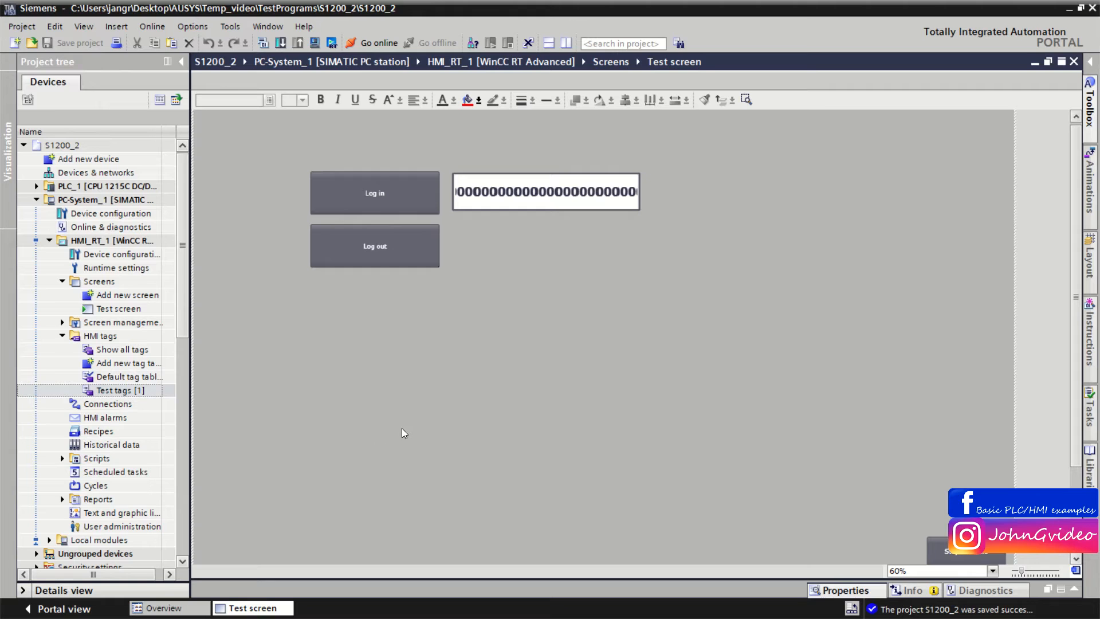
mouse_move(432, 316)
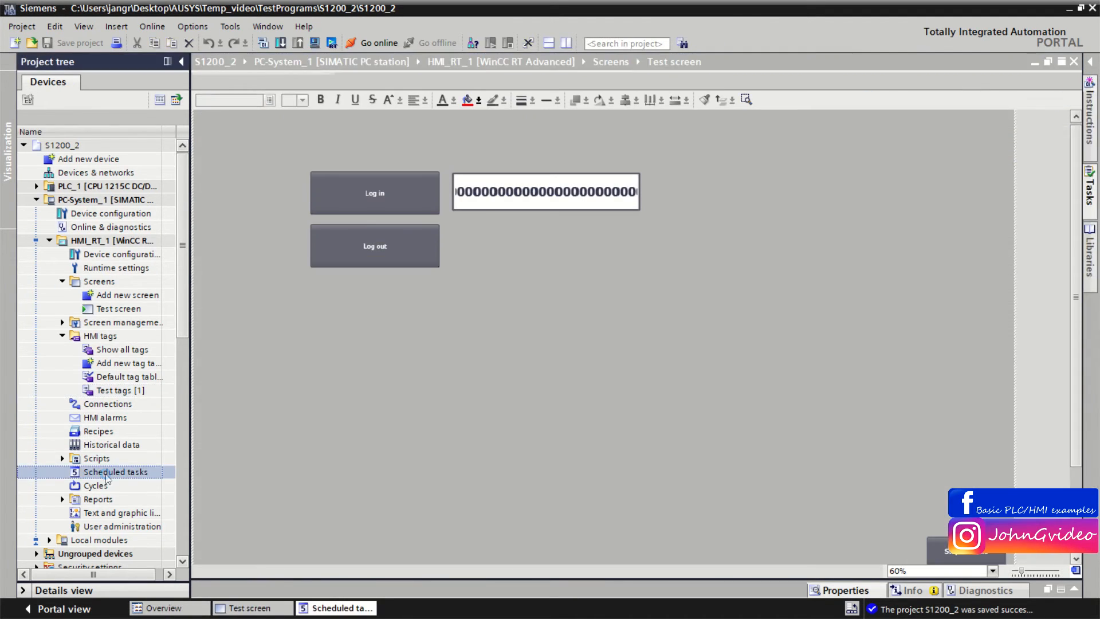
Add a scheduled task named Get user name with trigger User change.
double_click(116, 471)
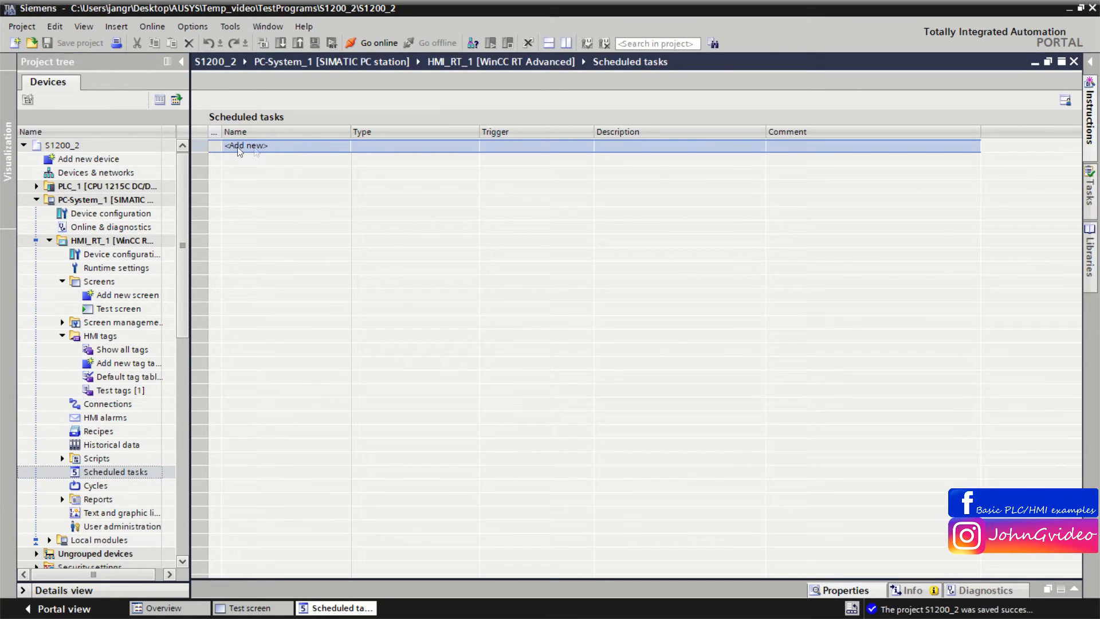
left_click(245, 145)
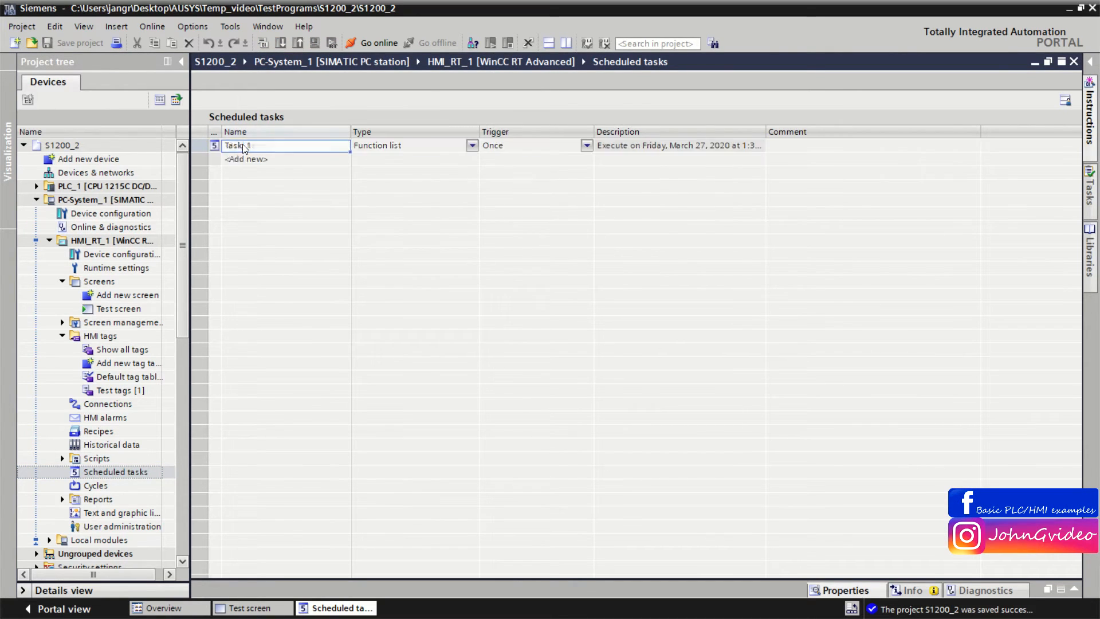
double_click(238, 145)
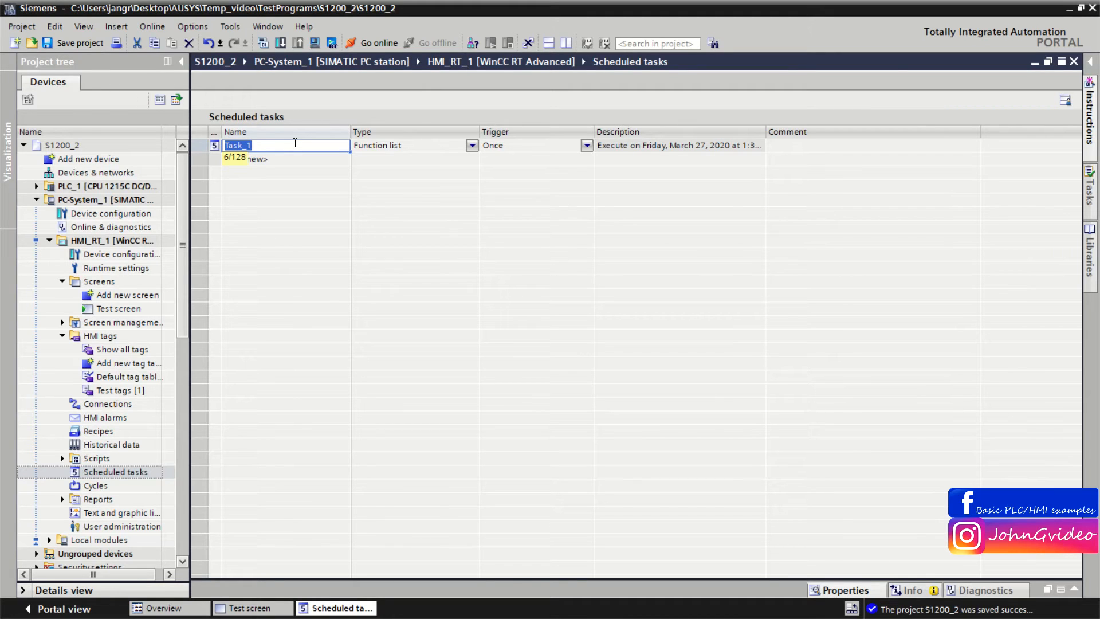
type("Get user name")
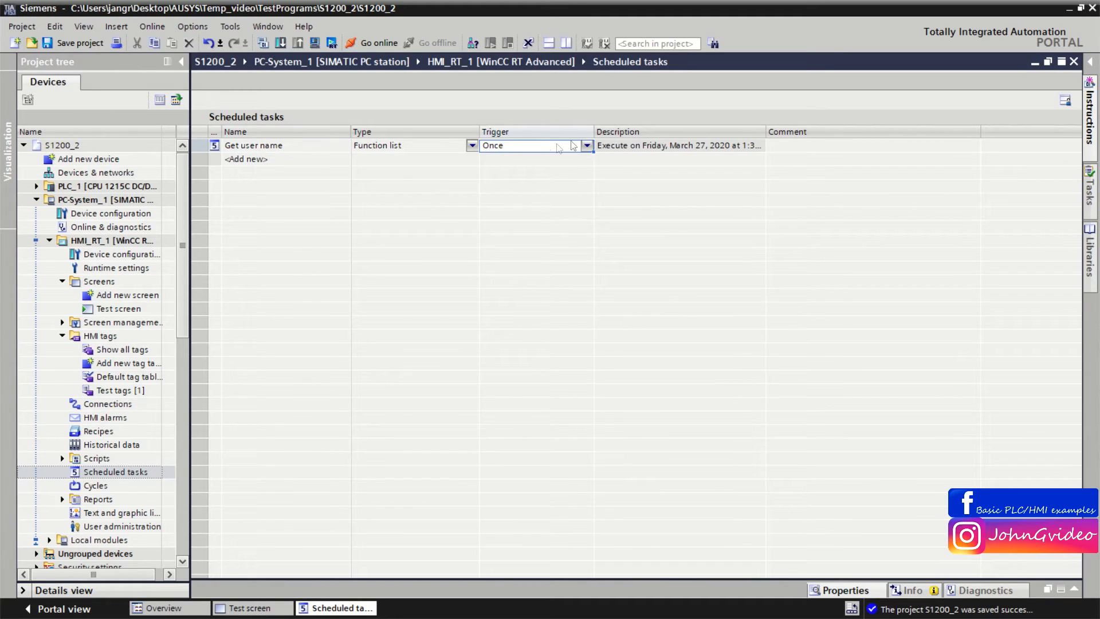
left_click(584, 145)
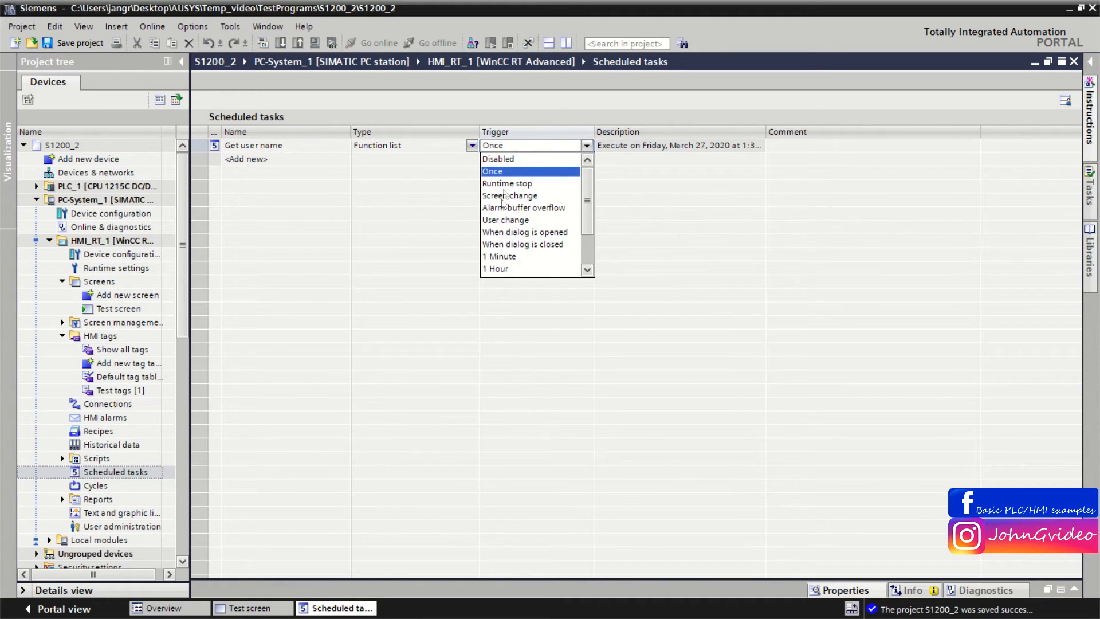
left_click(504, 220)
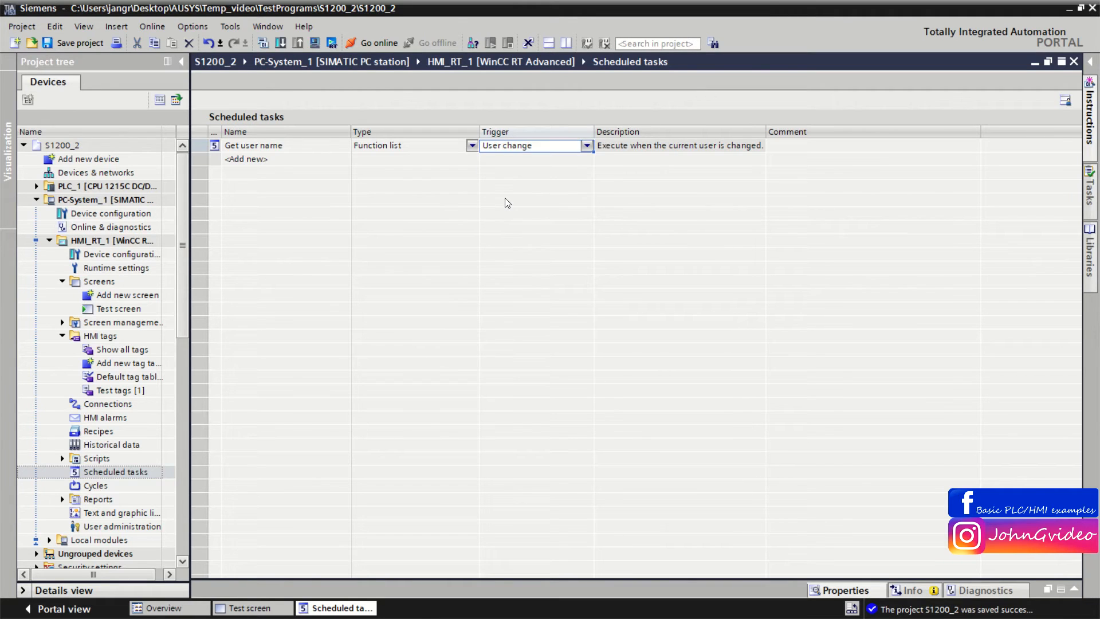
mouse_move(473, 183)
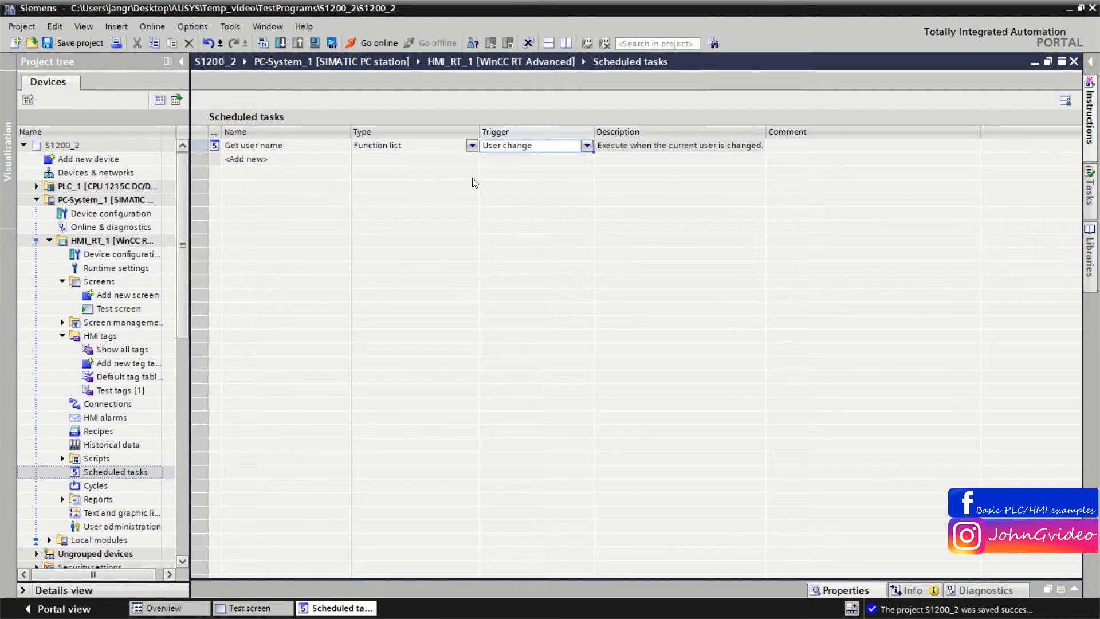
mouse_move(475, 188)
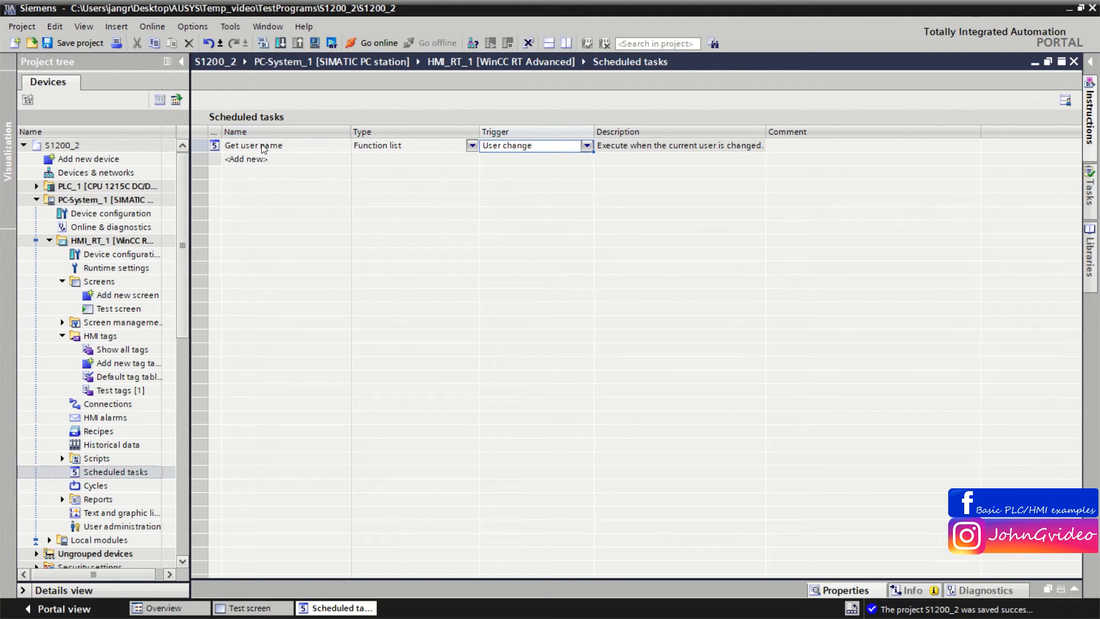
Add the GetUserName function to the Get user name task's Update event.
right_click(252, 146)
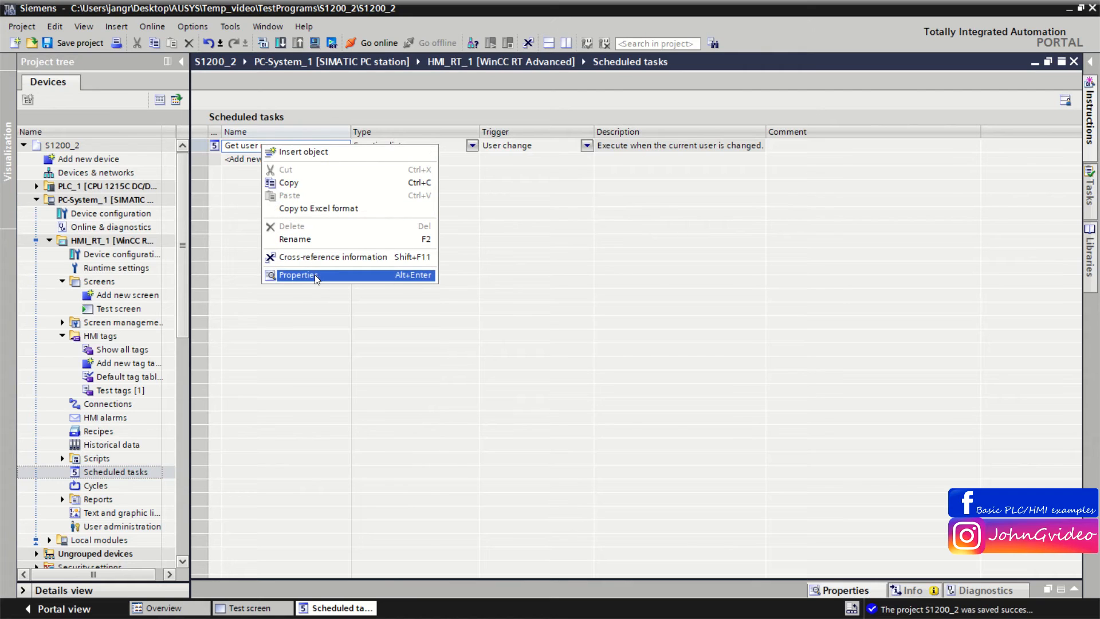
left_click(299, 273)
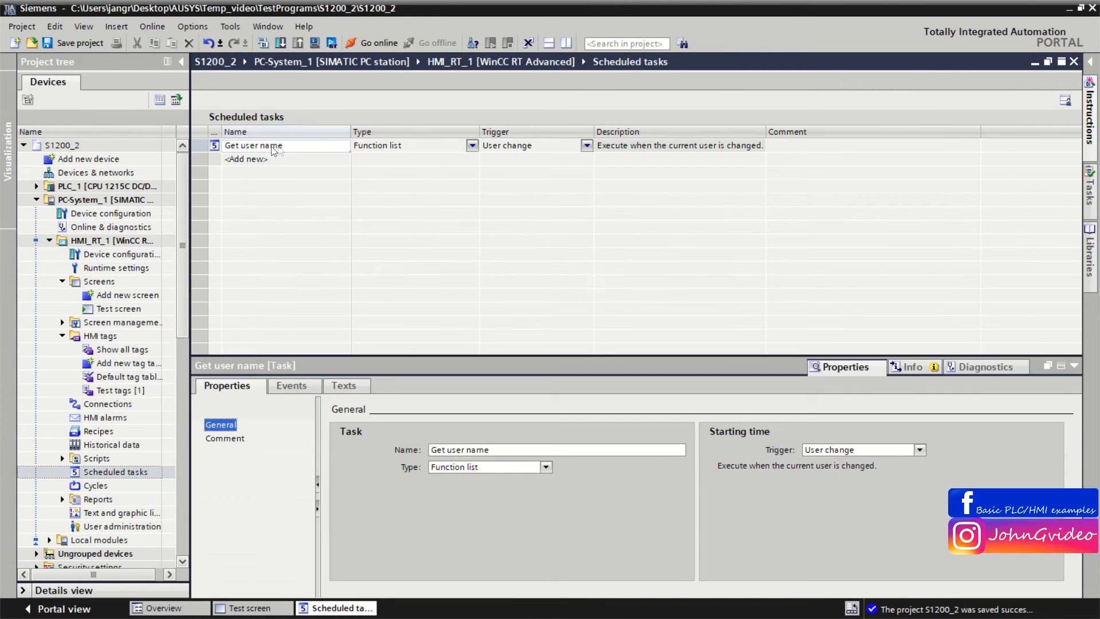
left_click(291, 385)
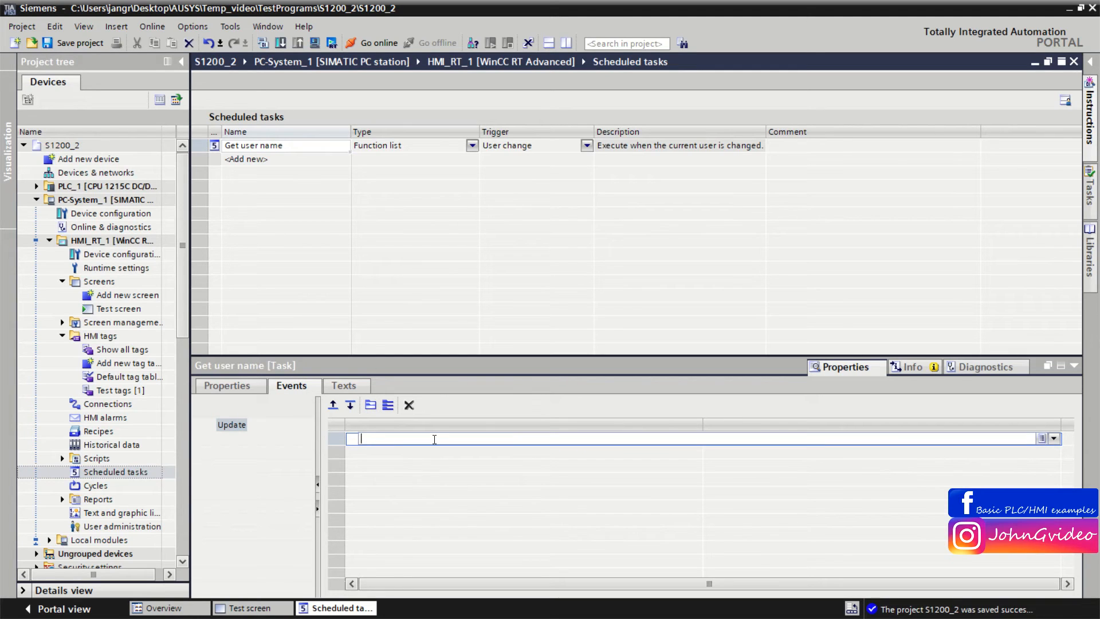
type("get")
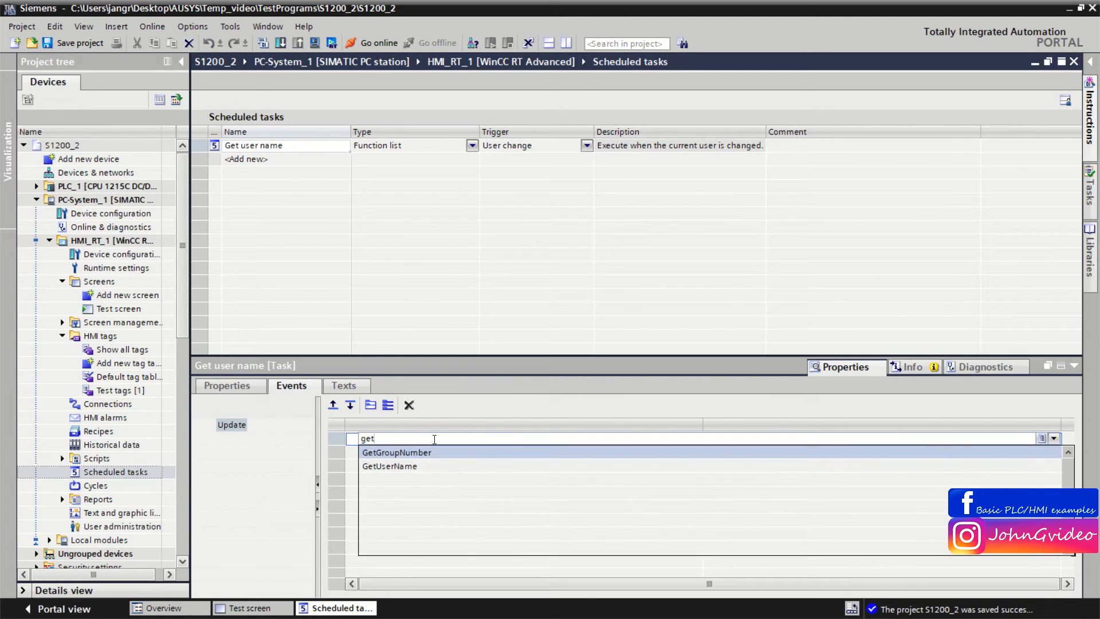
left_click(390, 466)
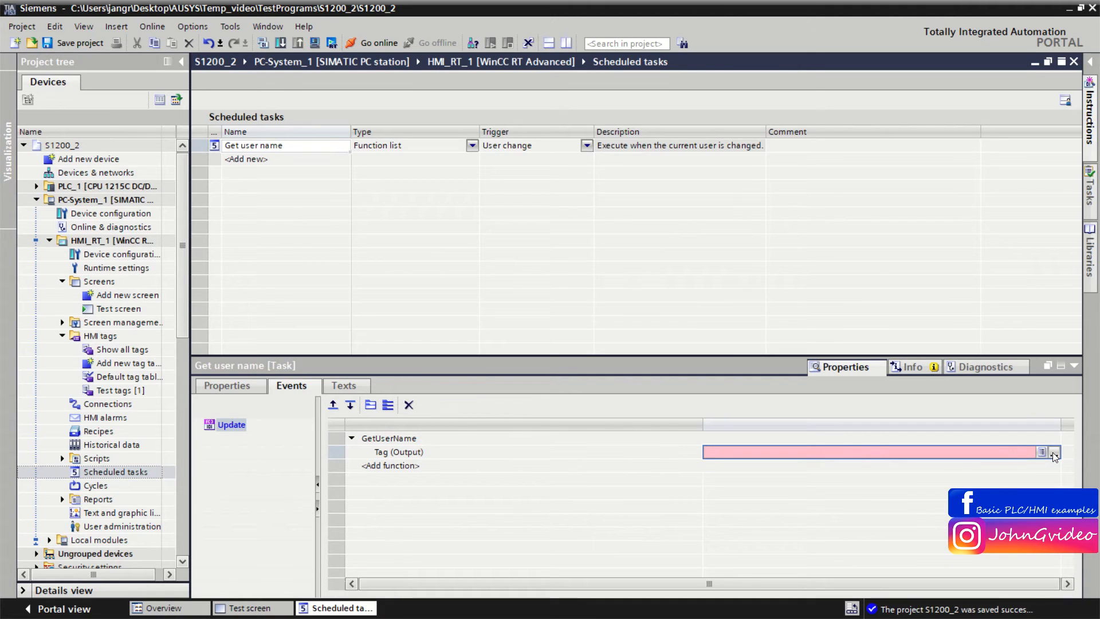
Set GetUserName's output tag to User name and return to the Test screen.
left_click(1051, 452)
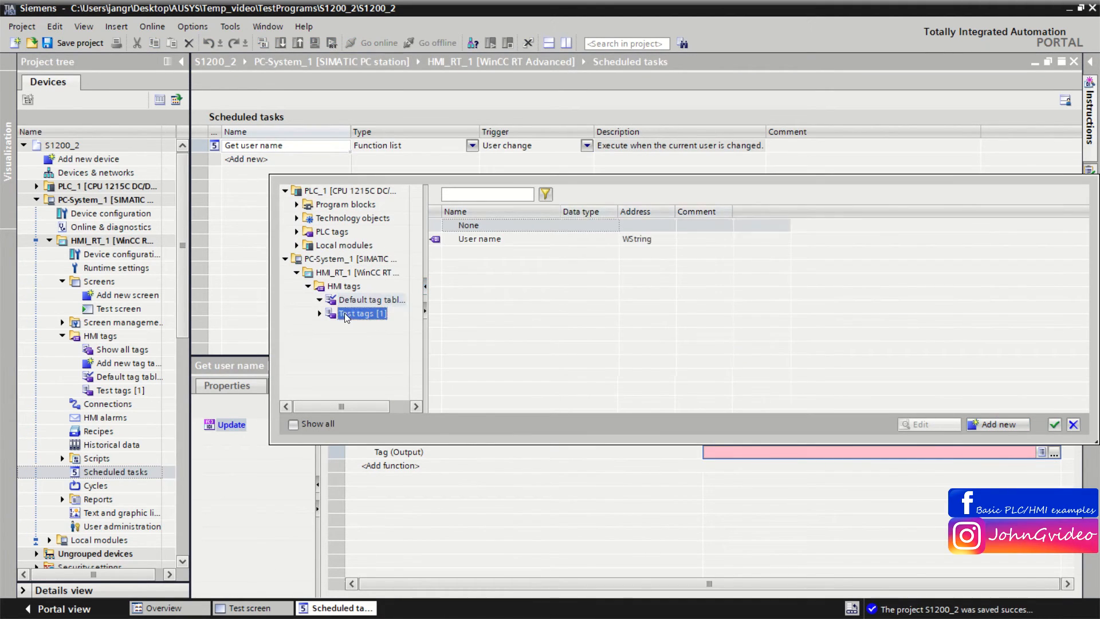
left_click(1054, 424)
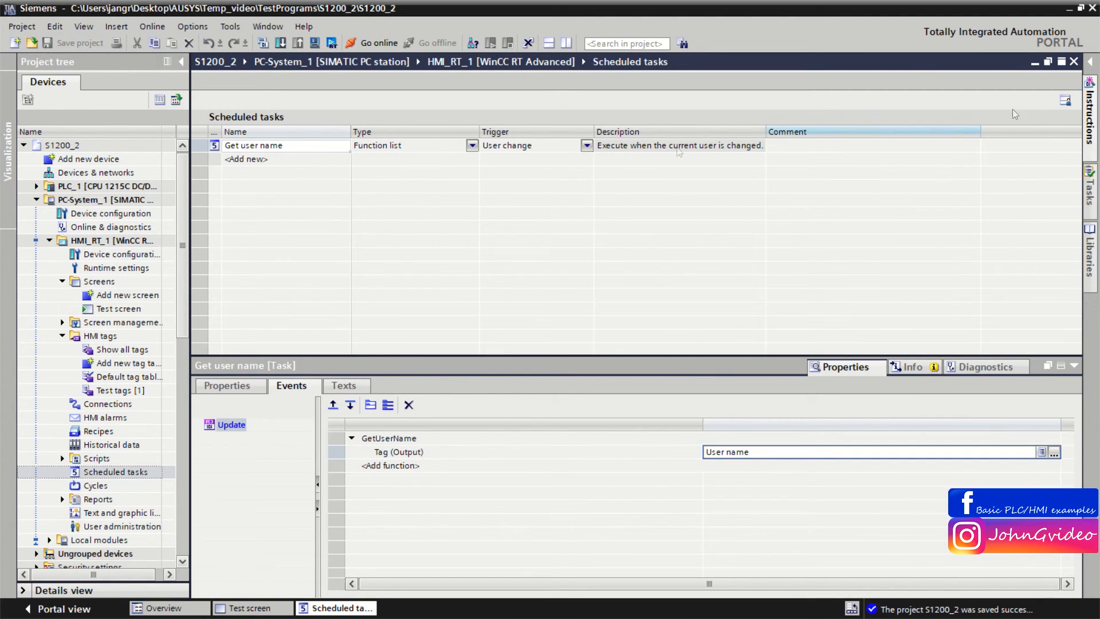
left_click(247, 607)
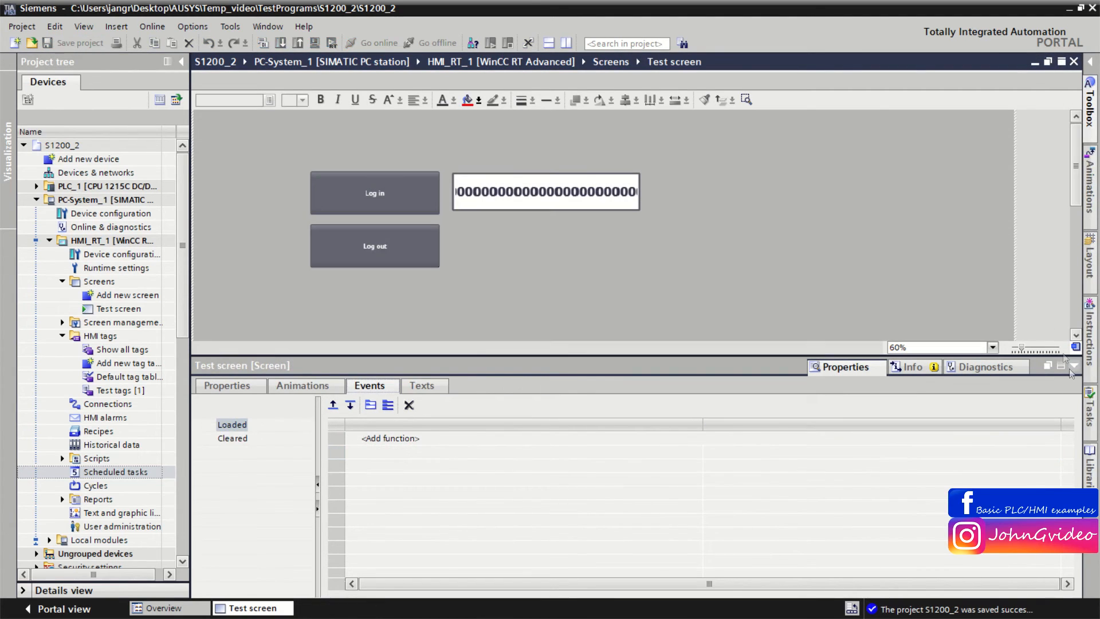
Show the Text format properties of the user-name output field on the Test screen.
left_click(544, 191)
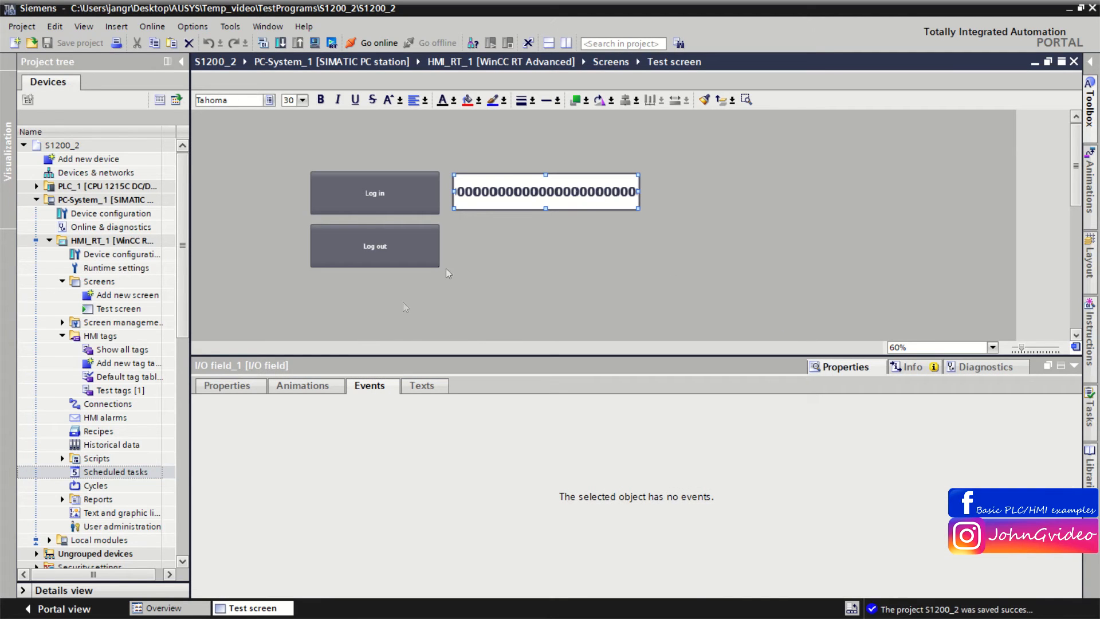
left_click(227, 385)
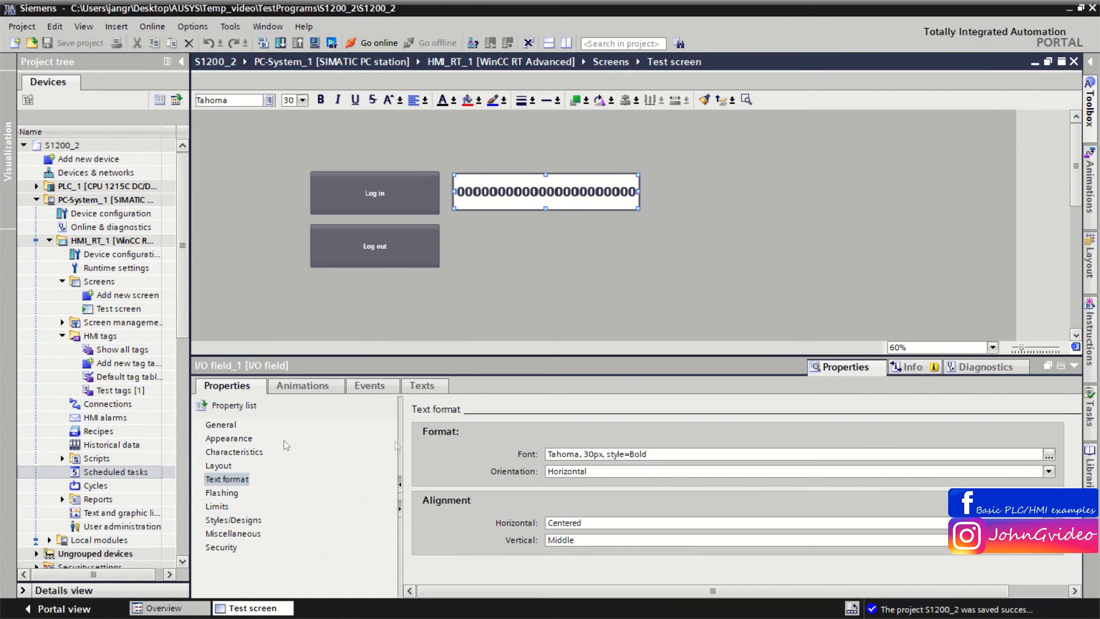
left_click(220, 424)
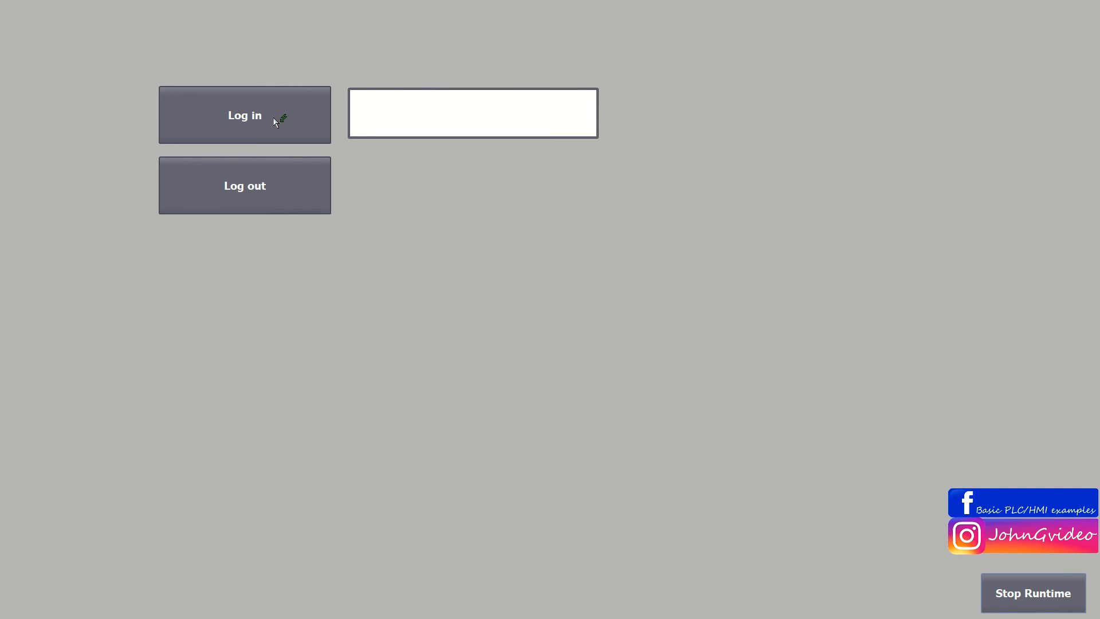
Log in as Administrator with its password so the field shows Administrator.
left_click(244, 114)
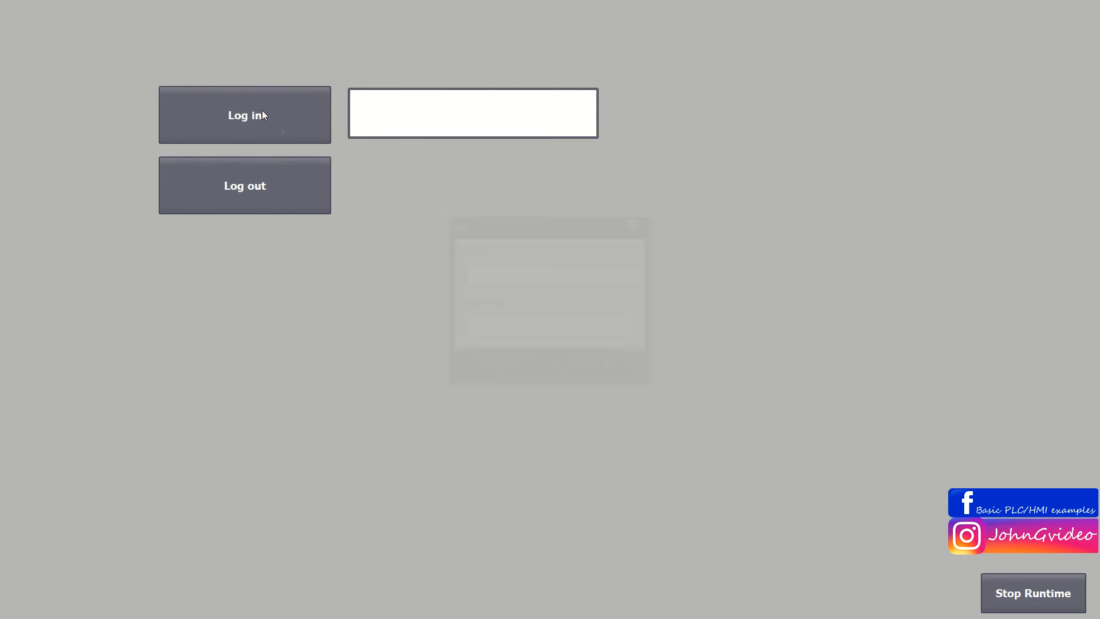
left_click(244, 115)
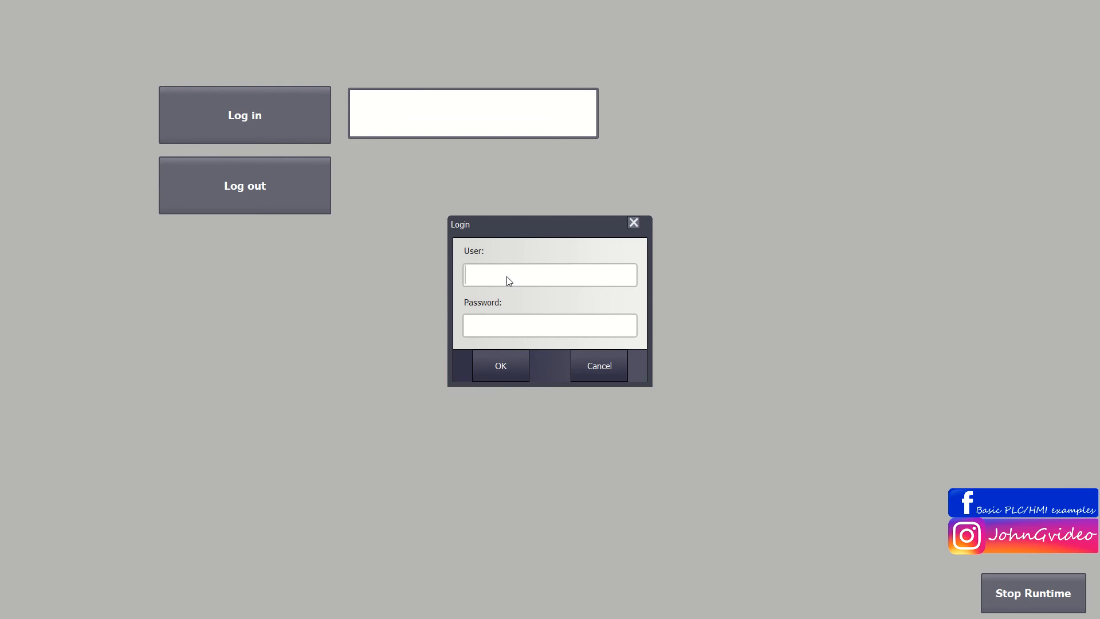
left_click(550, 274)
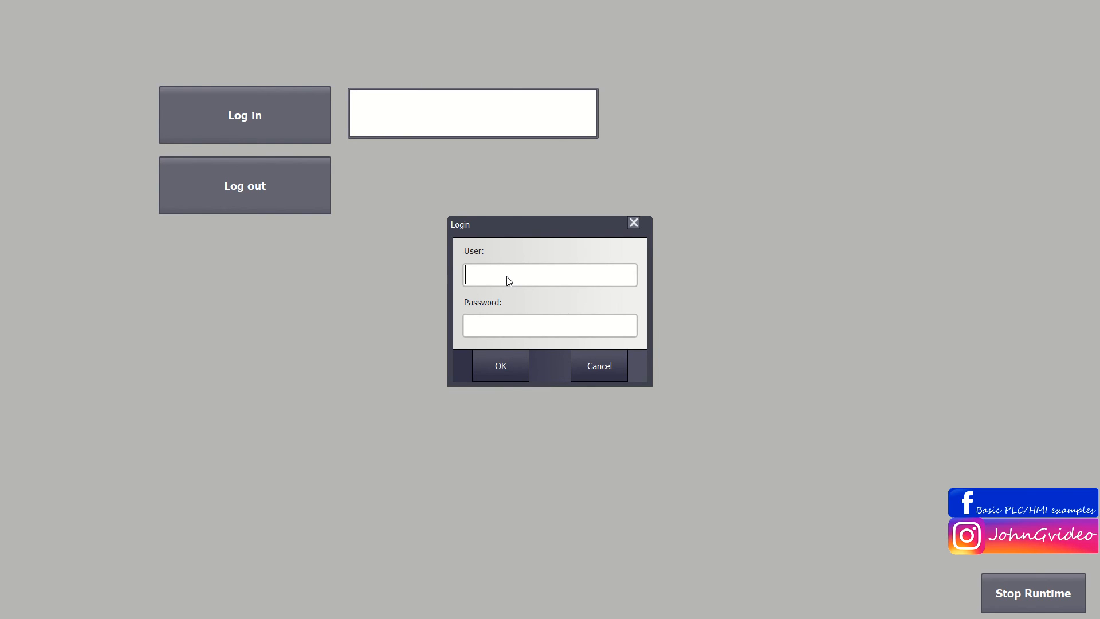
type("Administrator")
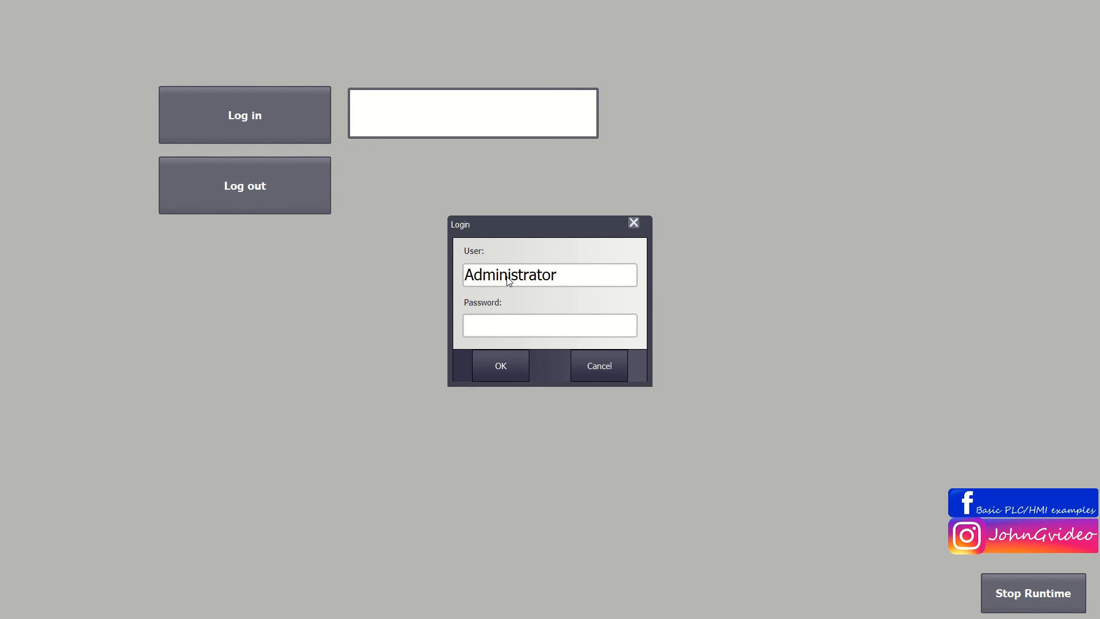
type("*")
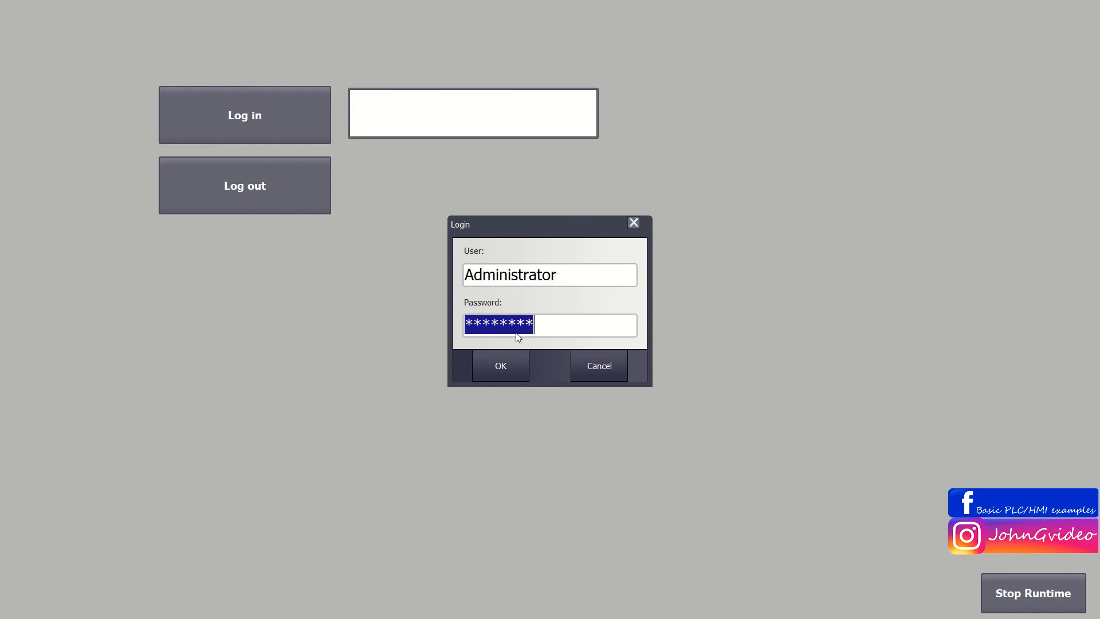
left_click(499, 365)
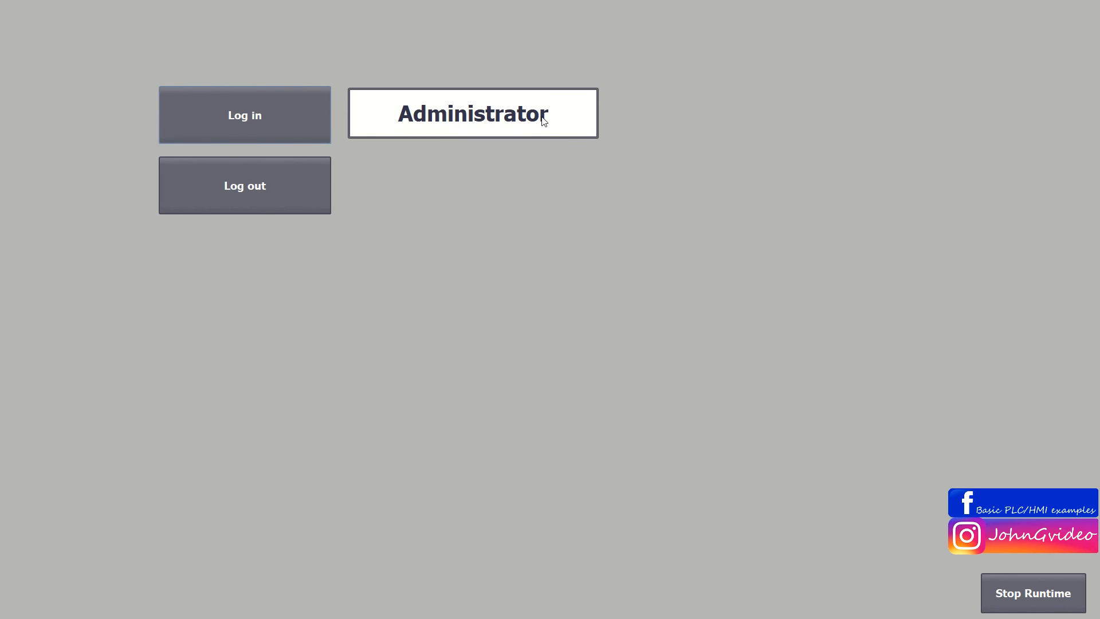
mouse_move(299, 202)
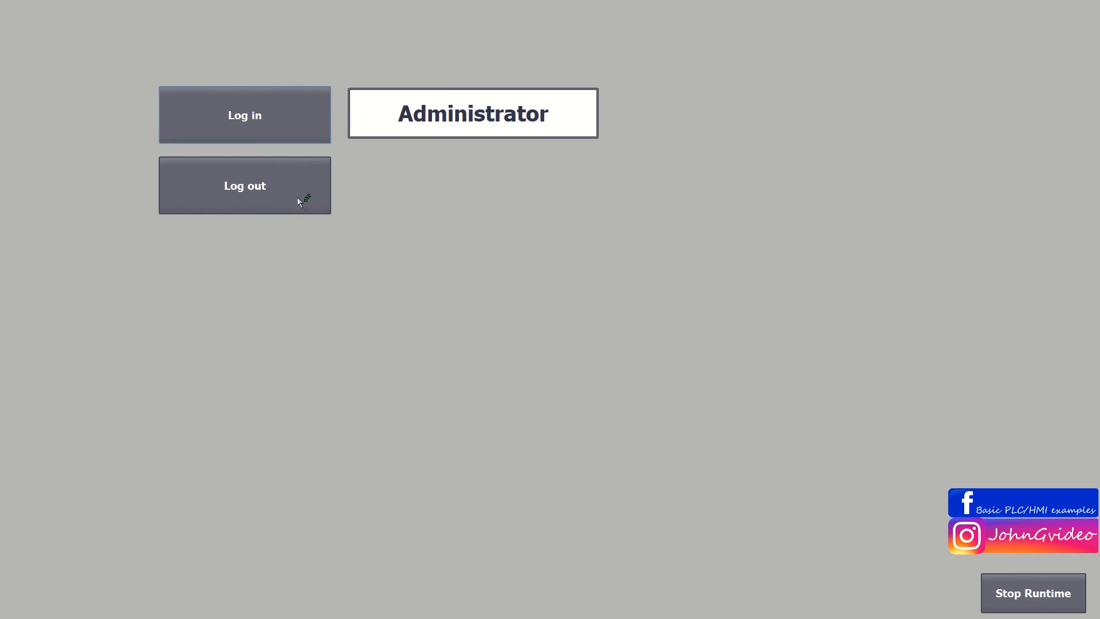
Log out, log in as Operator with its password, then log out again.
left_click(244, 115)
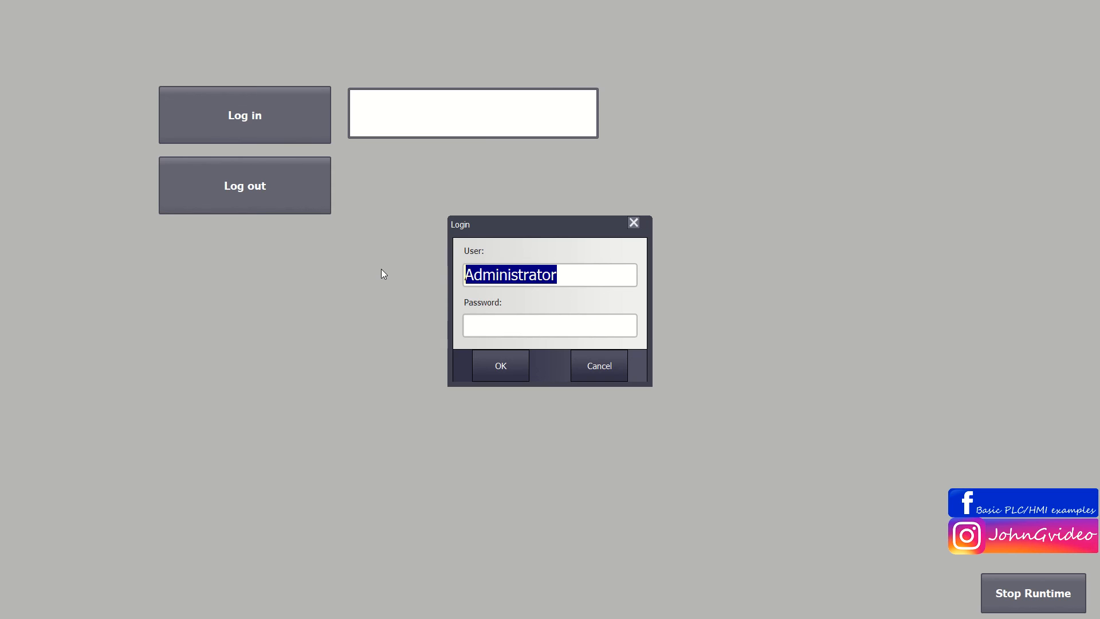
type("Op")
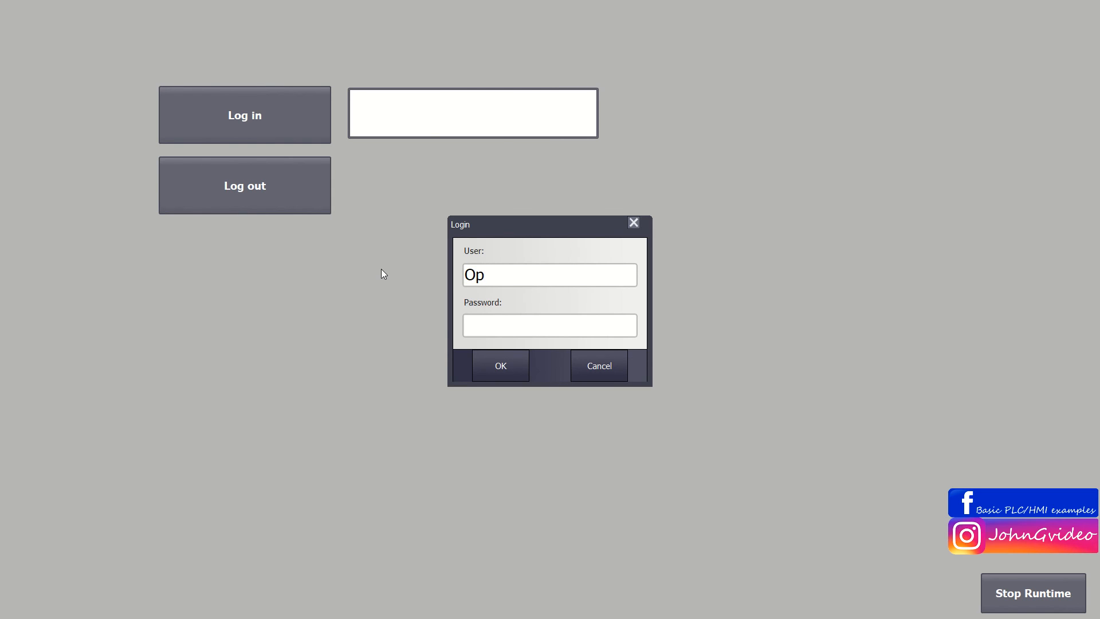
type("erato")
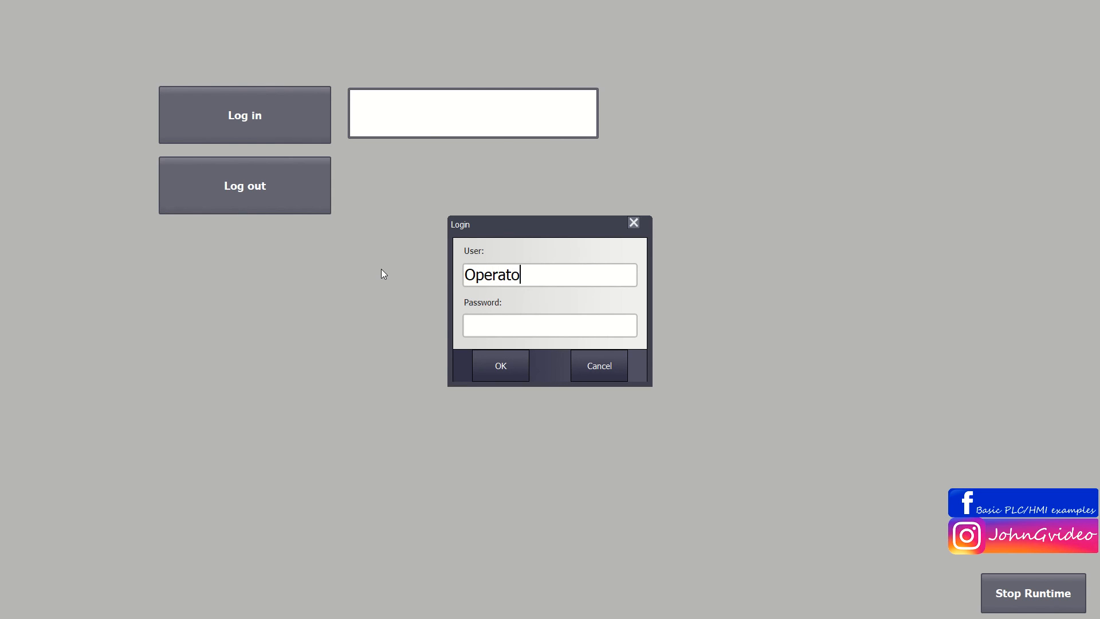
type("***")
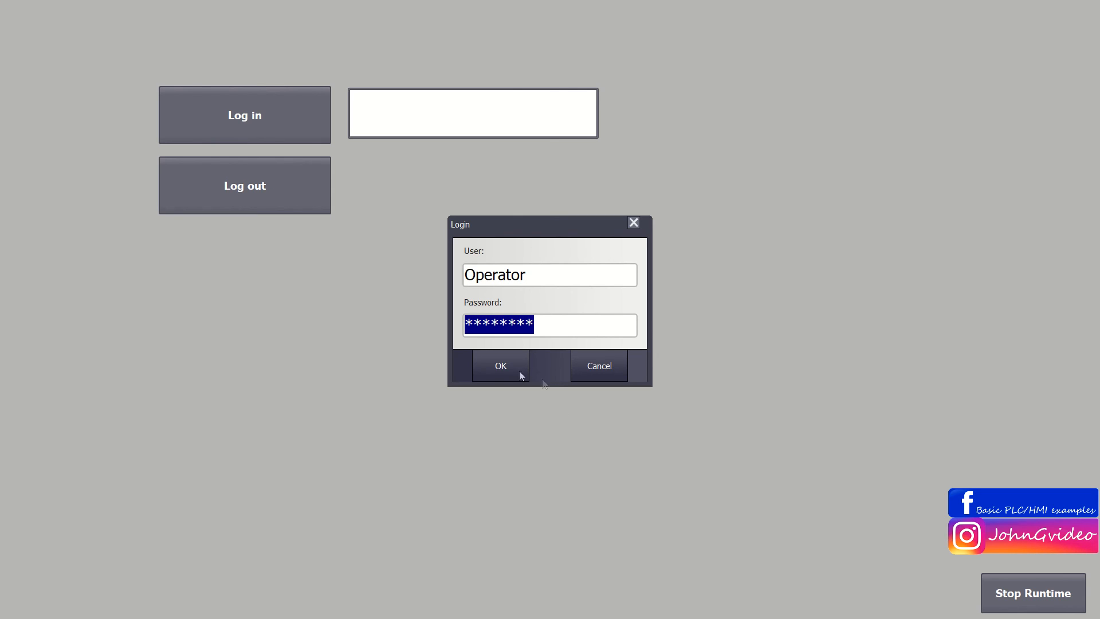
left_click(501, 365)
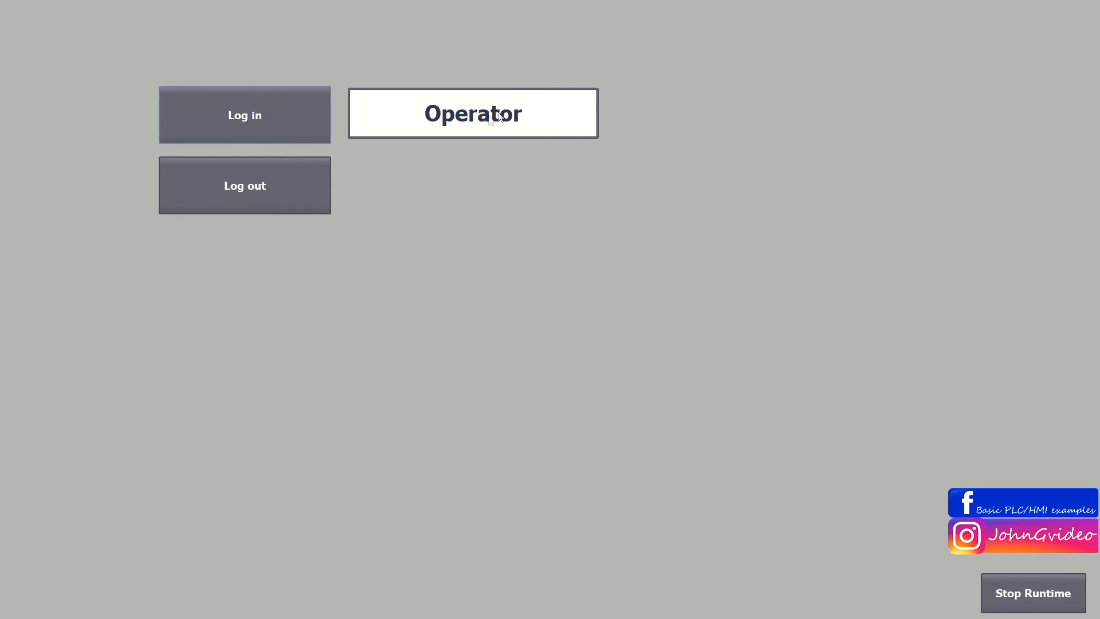
mouse_move(531, 157)
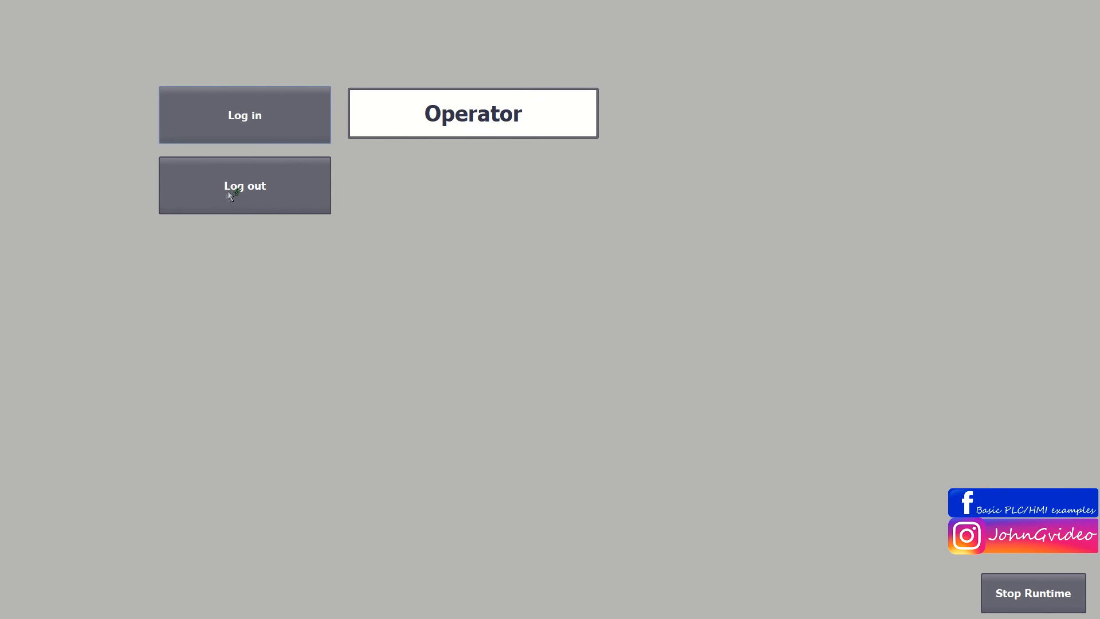
left_click(244, 185)
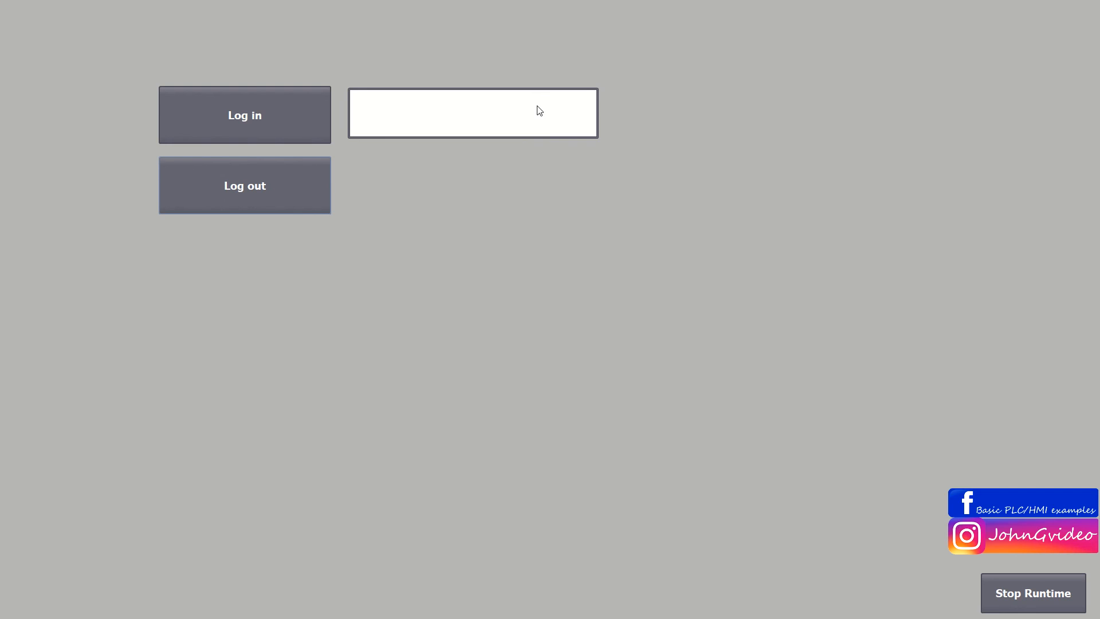
mouse_move(532, 176)
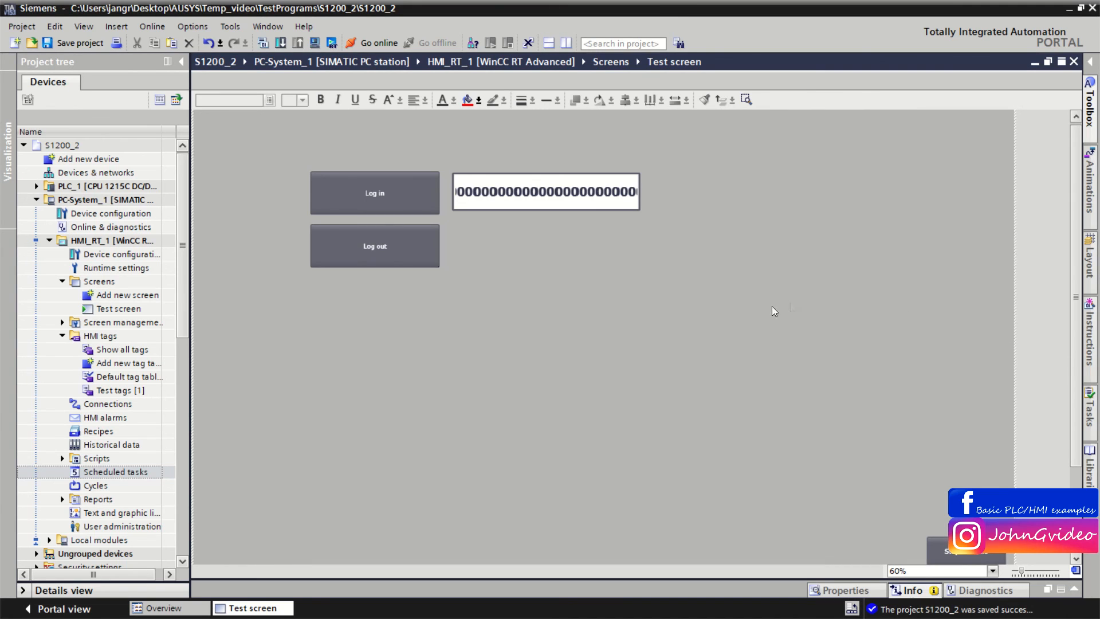
mouse_move(620, 298)
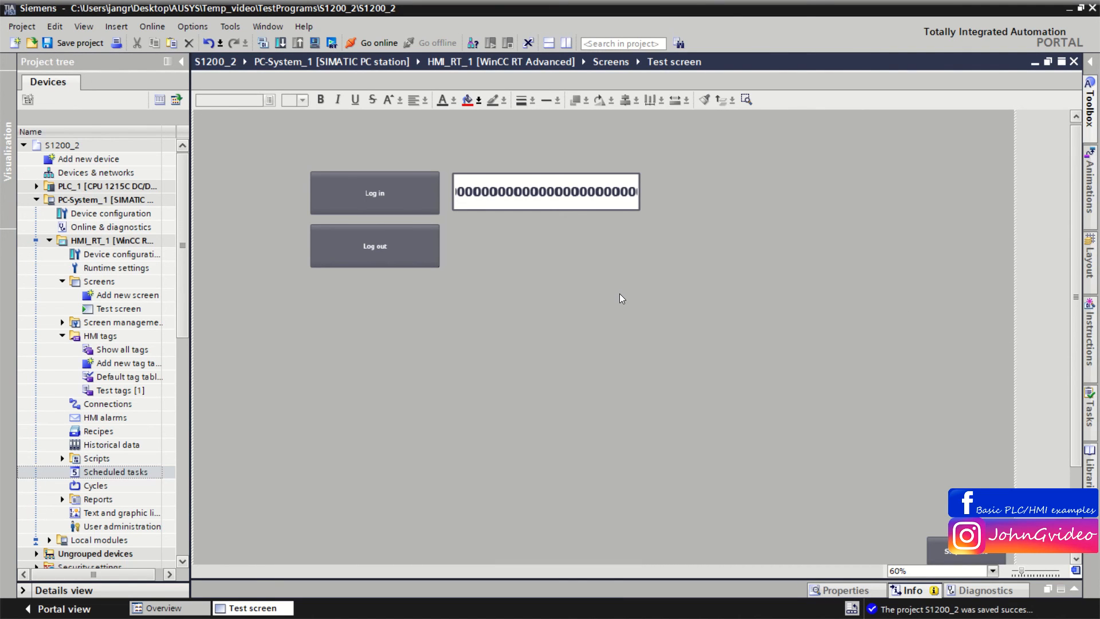